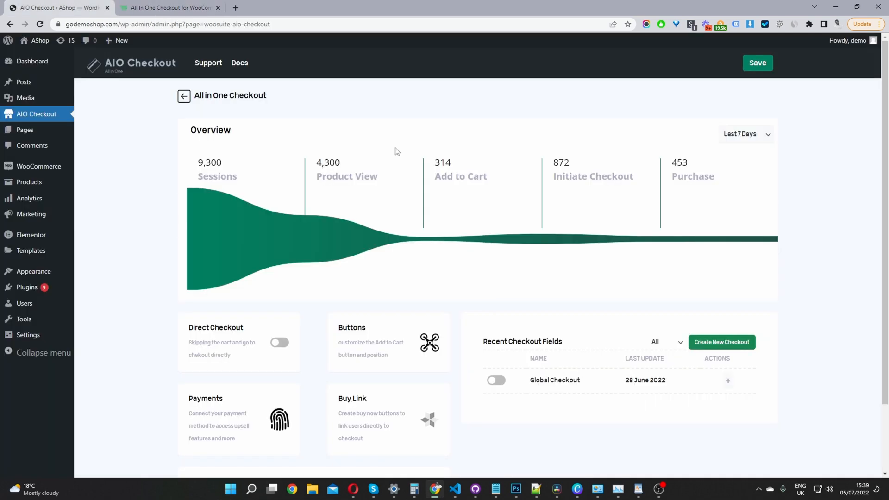
pyautogui.moveTo(77, 153)
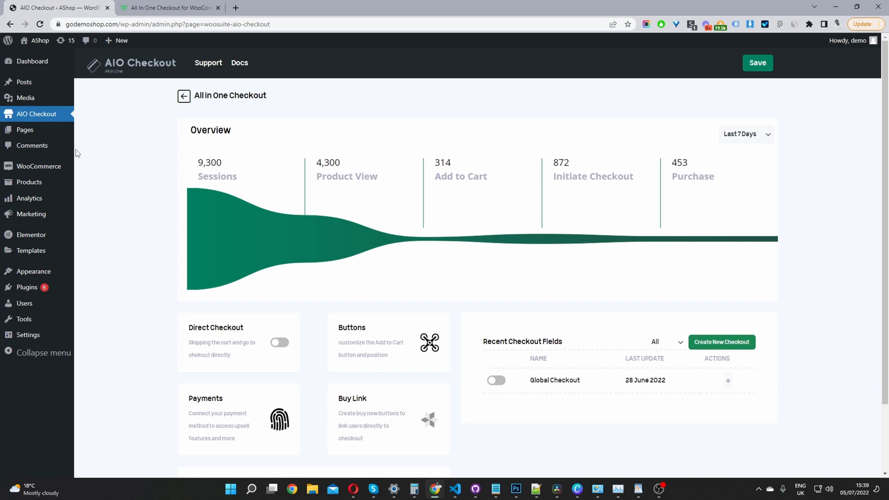
pyautogui.moveTo(27, 287)
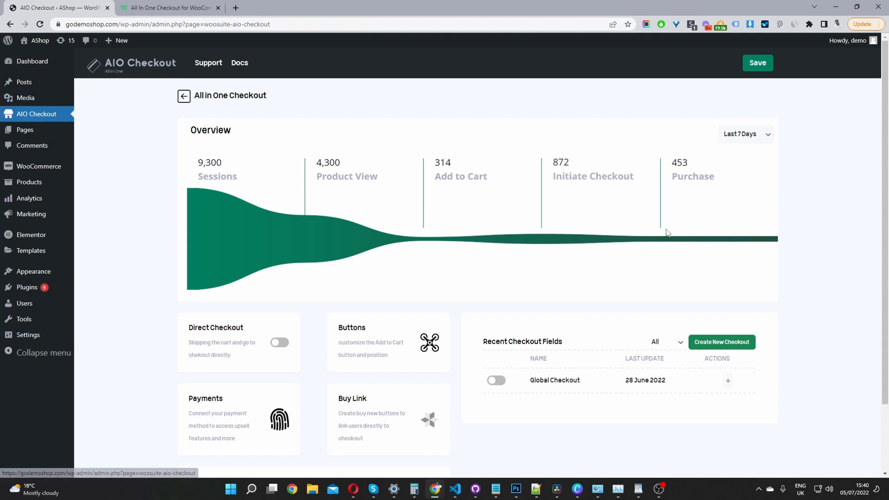
pyautogui.moveTo(241, 212)
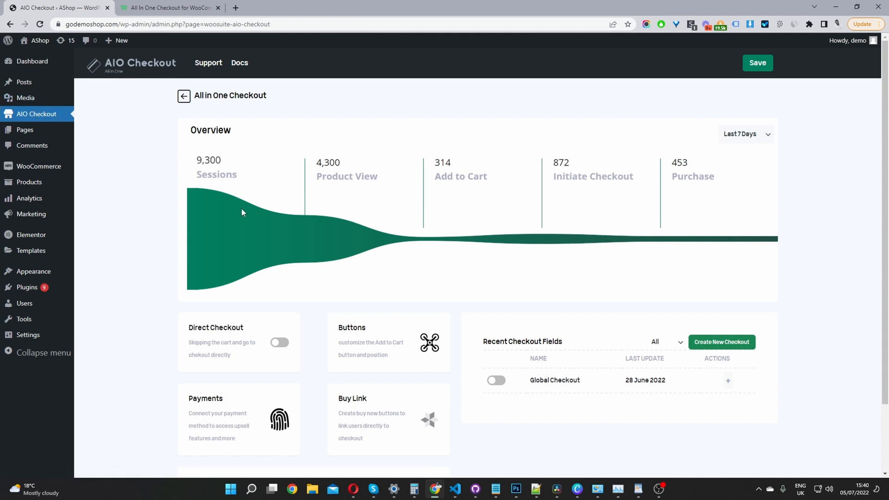
pyautogui.moveTo(264, 239)
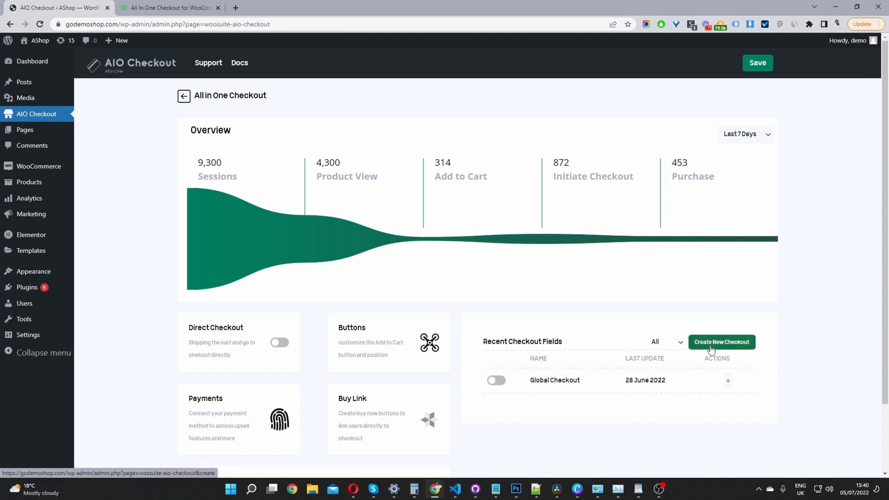
pyautogui.moveTo(651, 370)
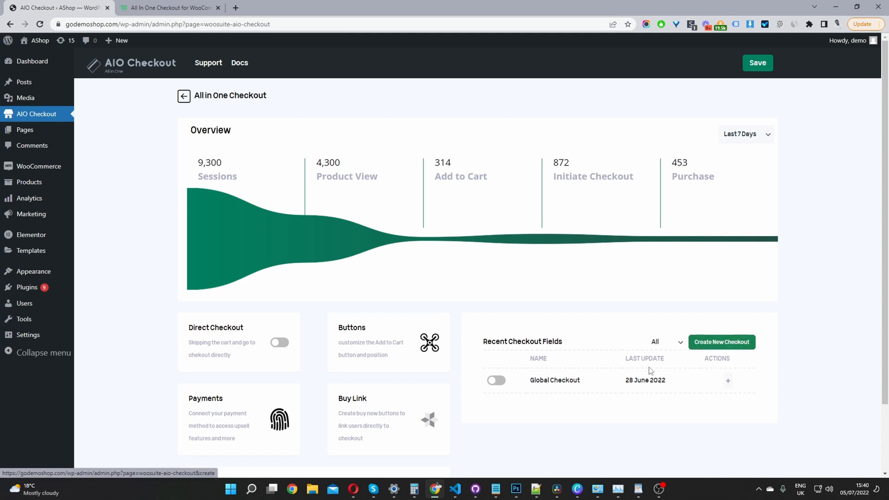
pyautogui.moveTo(722, 342)
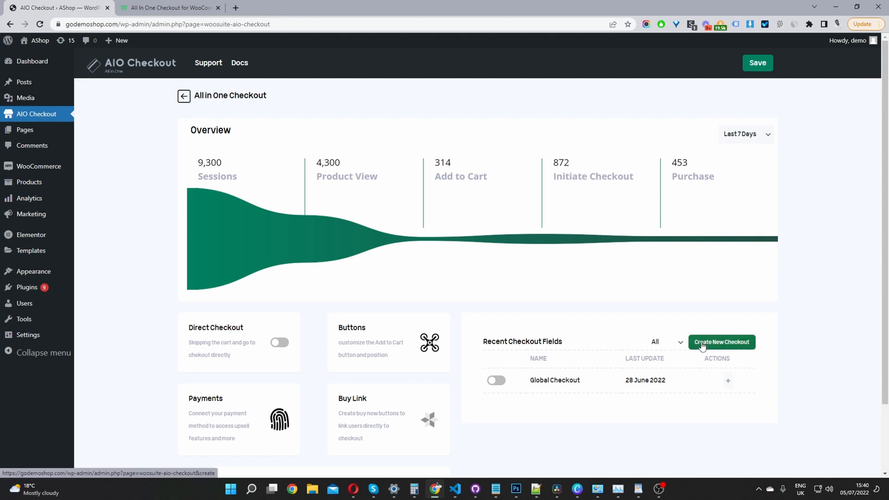
# Start a new checkout and review Step 1's default billing, shipping and payment sections.
pyautogui.click(722, 342)
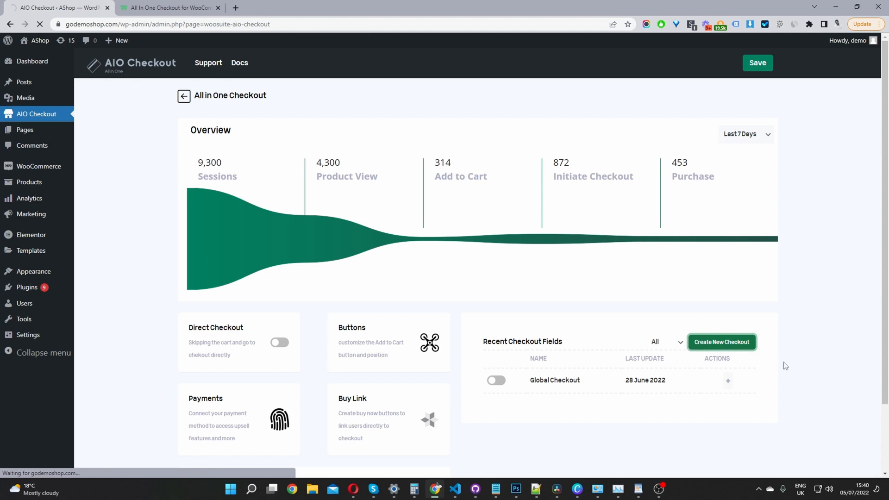
pyautogui.click(722, 342)
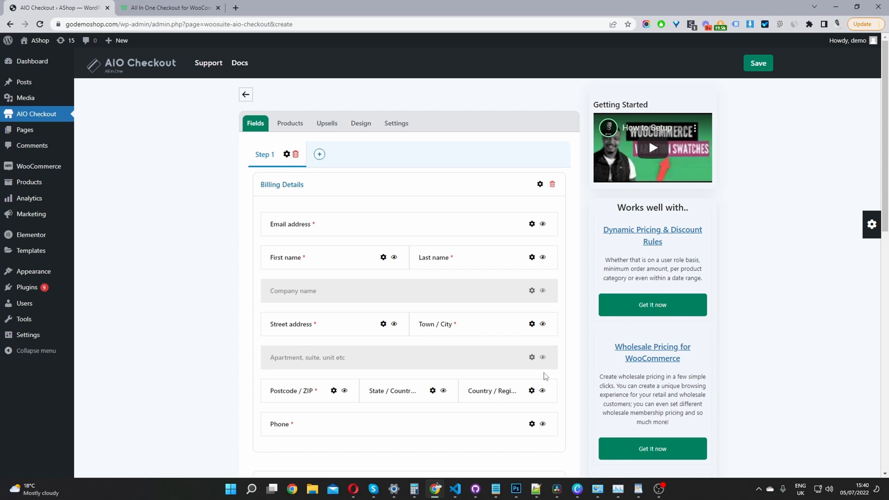
pyautogui.moveTo(462, 140)
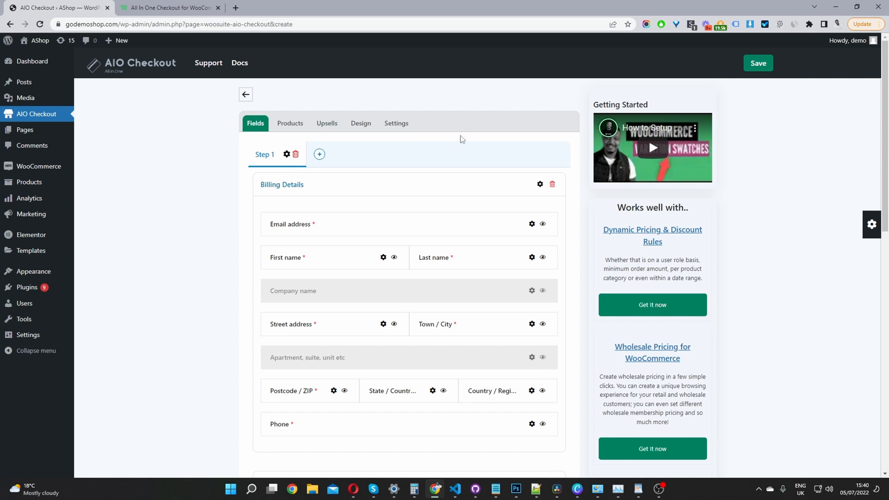
pyautogui.moveTo(395, 165)
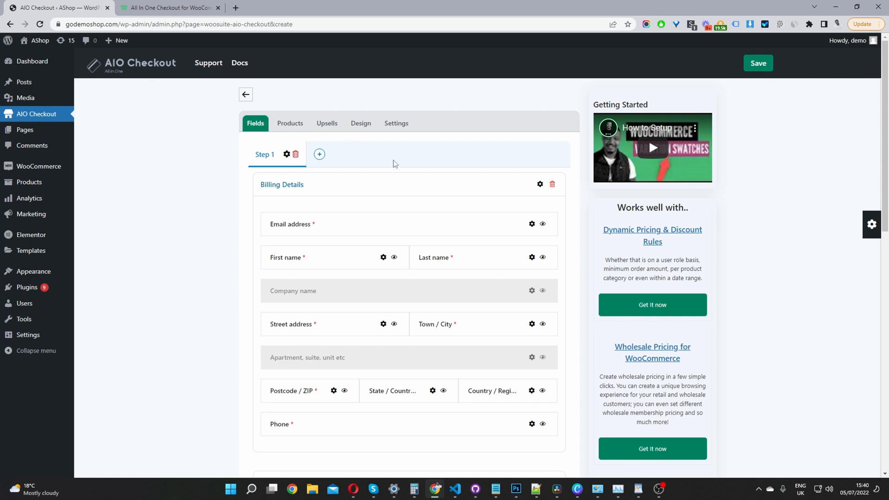
pyautogui.moveTo(323, 204)
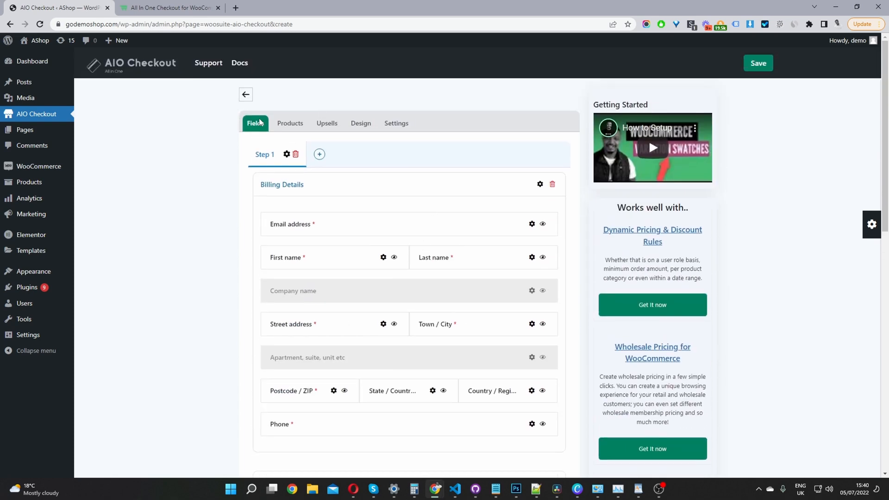
pyautogui.scroll(-3)
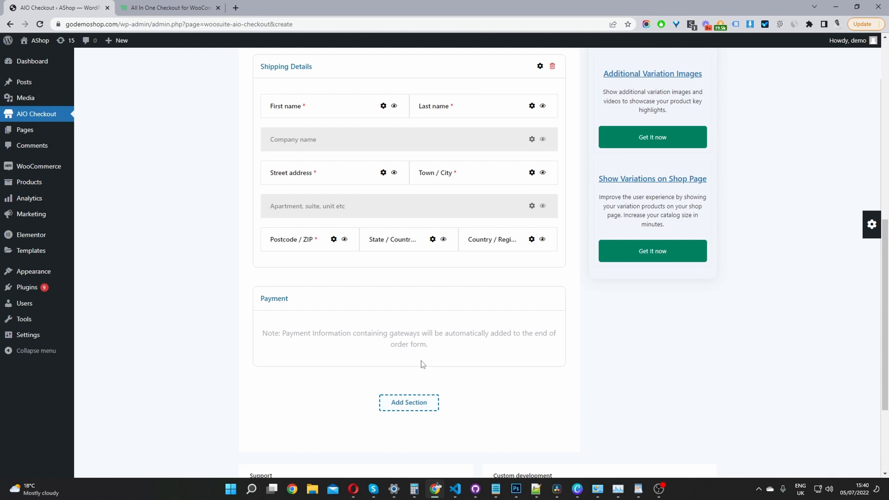
pyautogui.moveTo(428, 358)
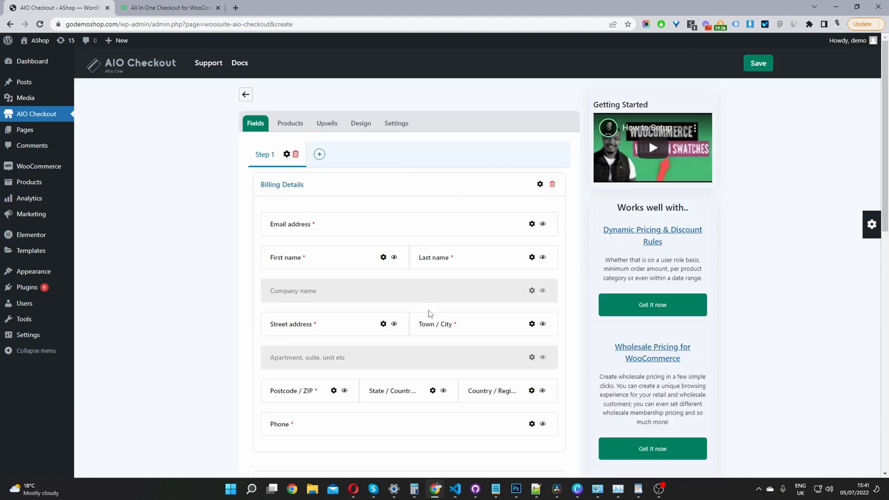
pyautogui.moveTo(348, 188)
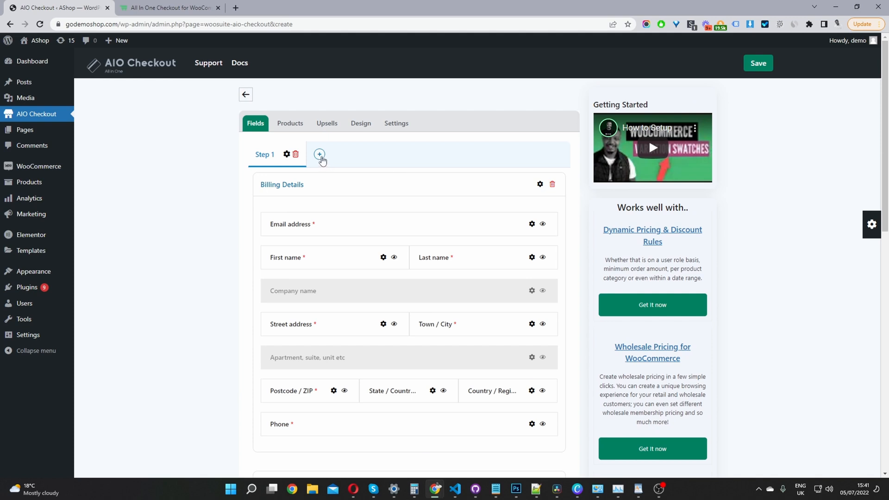
# Add Step 2 and Step 3 so the checkout has three steps.
pyautogui.click(320, 155)
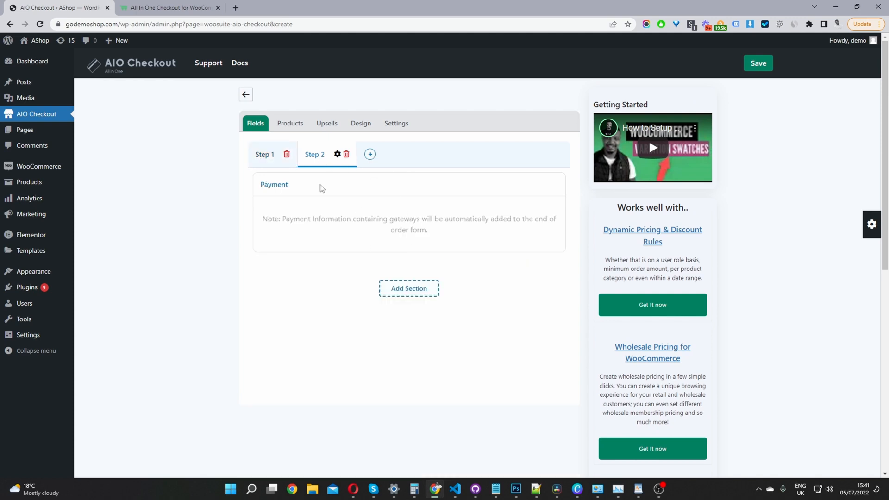
pyautogui.moveTo(443, 243)
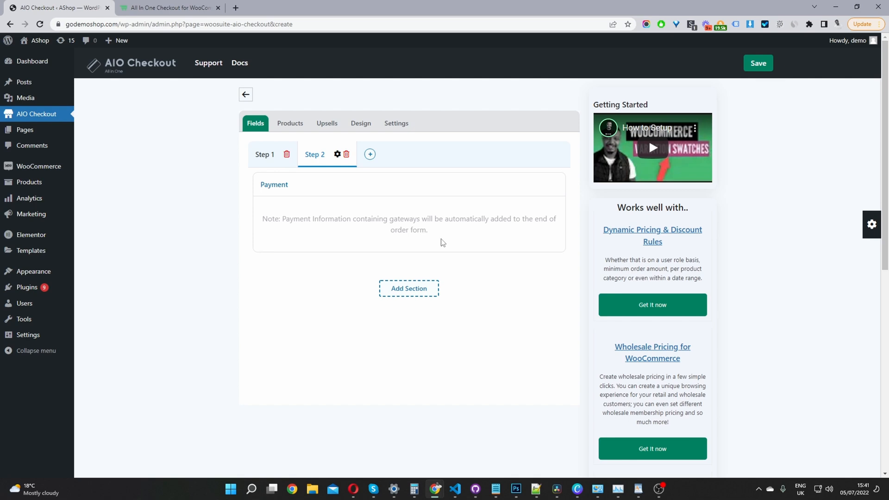
pyautogui.moveTo(290, 203)
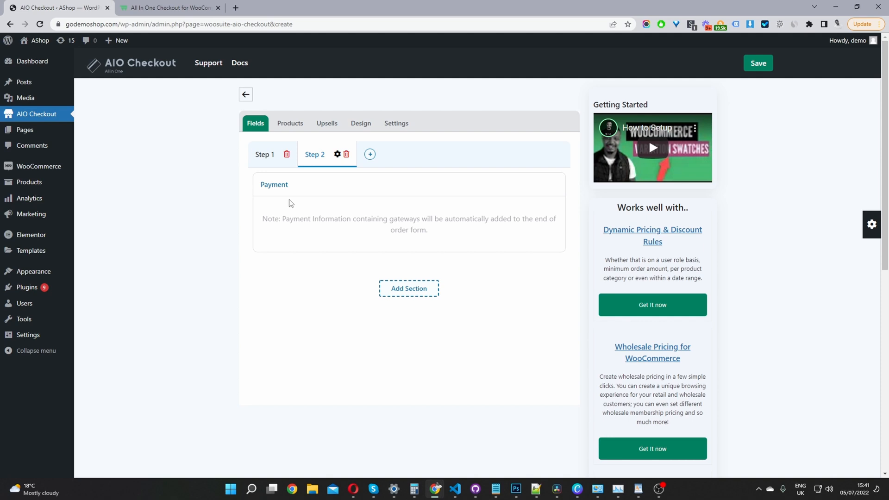
pyautogui.moveTo(370, 155)
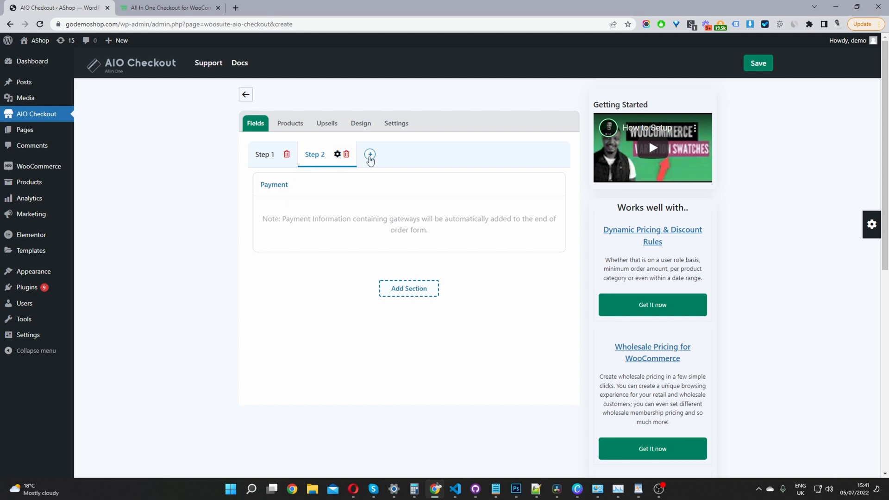
pyautogui.click(370, 154)
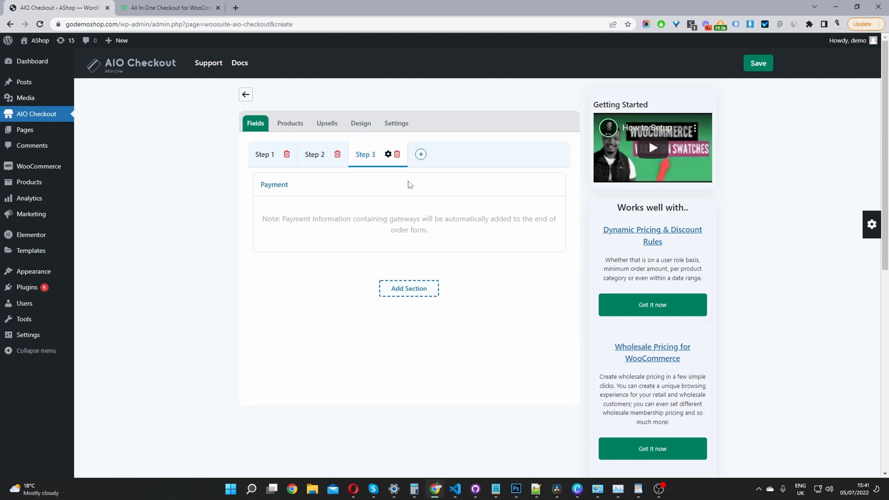
pyautogui.moveTo(262, 160)
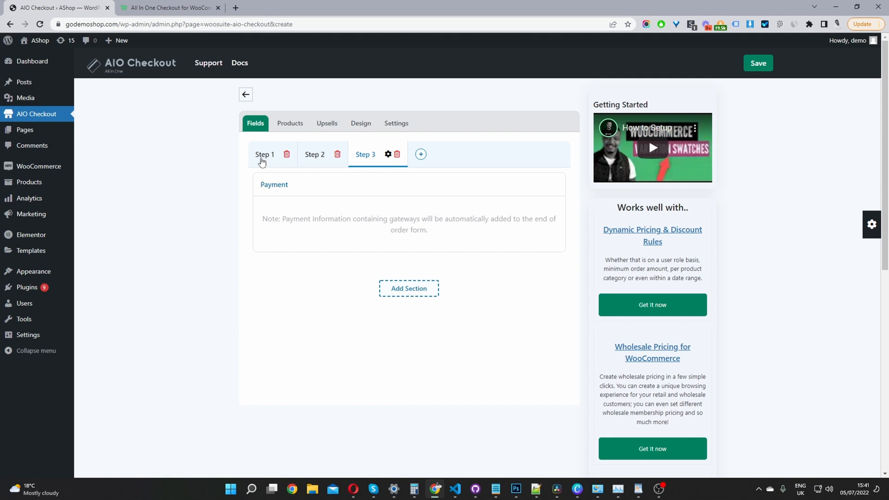
# Check each step's sections: Billing Details first, Shipping Details second, Payment third.
pyautogui.click(264, 155)
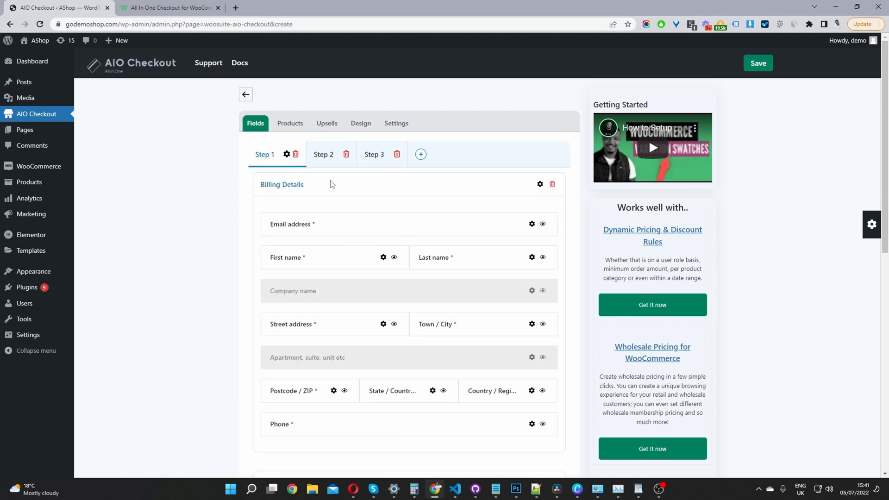
pyautogui.scroll(-3)
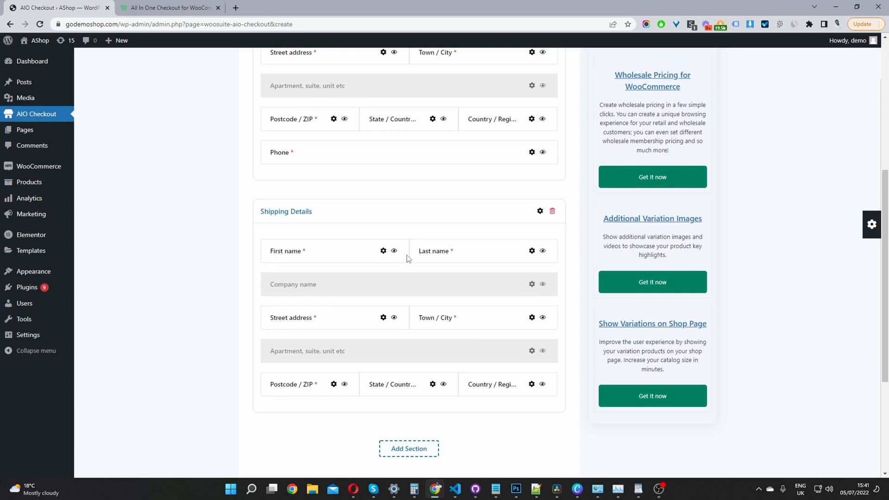
pyautogui.scroll(-3)
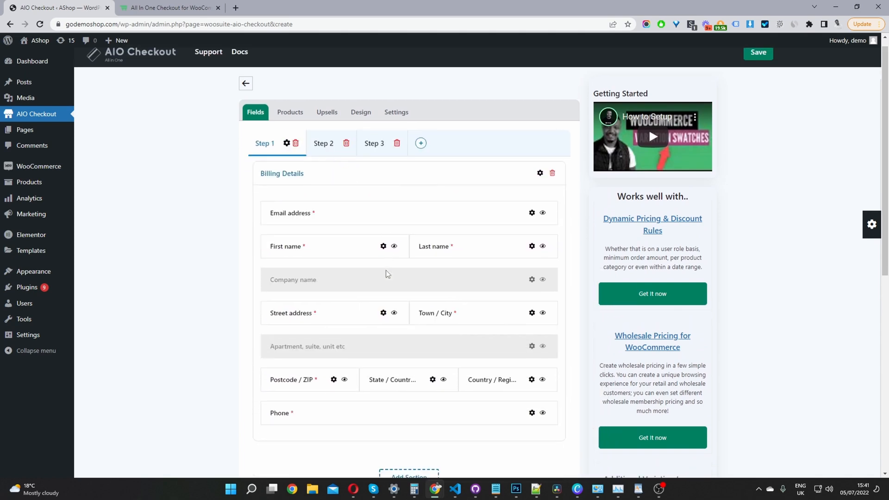
pyautogui.scroll(-3)
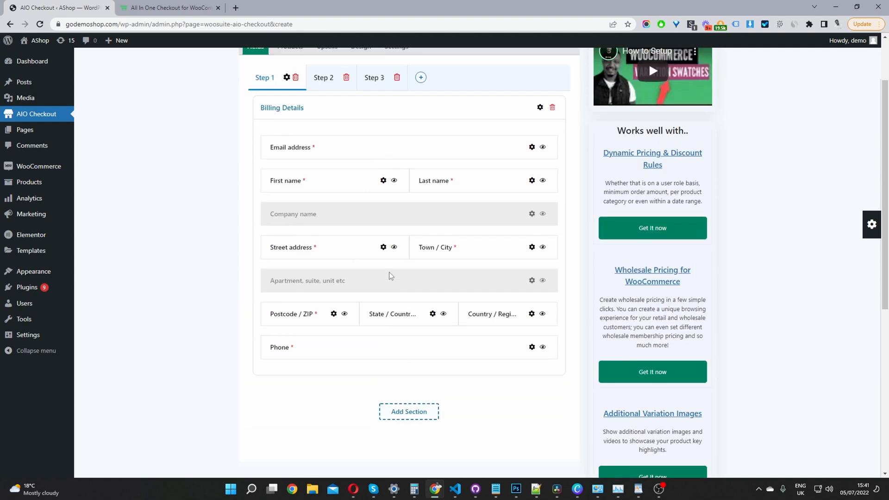
pyautogui.click(323, 77)
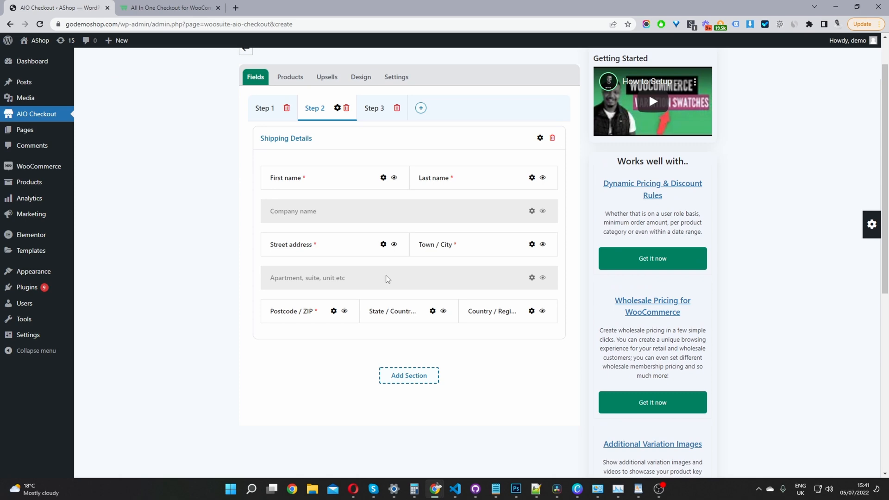
pyautogui.click(374, 107)
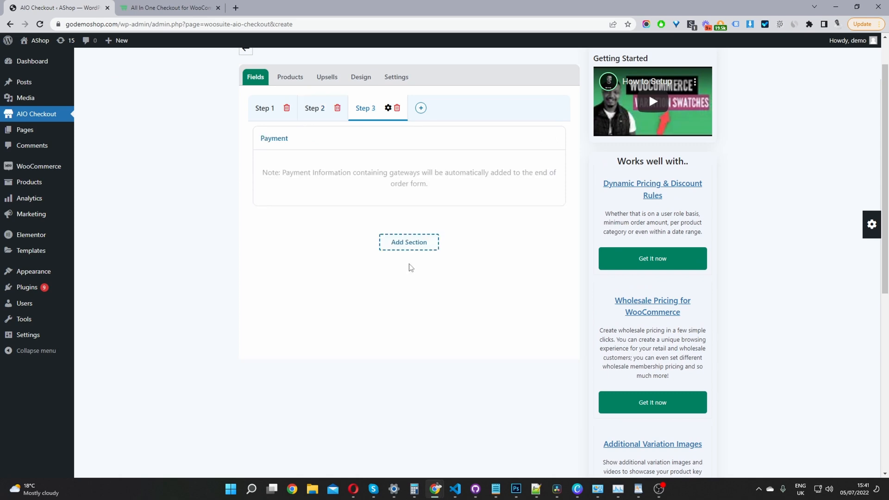
pyautogui.click(264, 107)
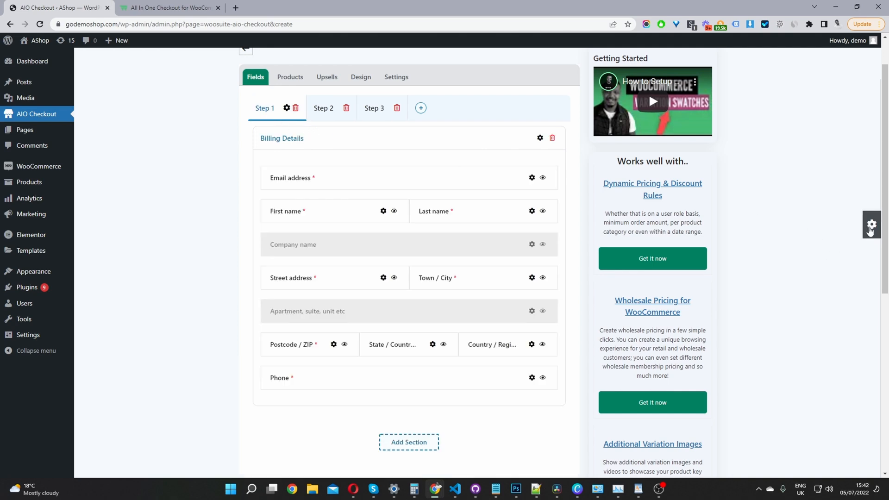
# Add a checkbox field labelled with the terms-of-service agreement text at the end of Billing Details.
pyautogui.click(872, 225)
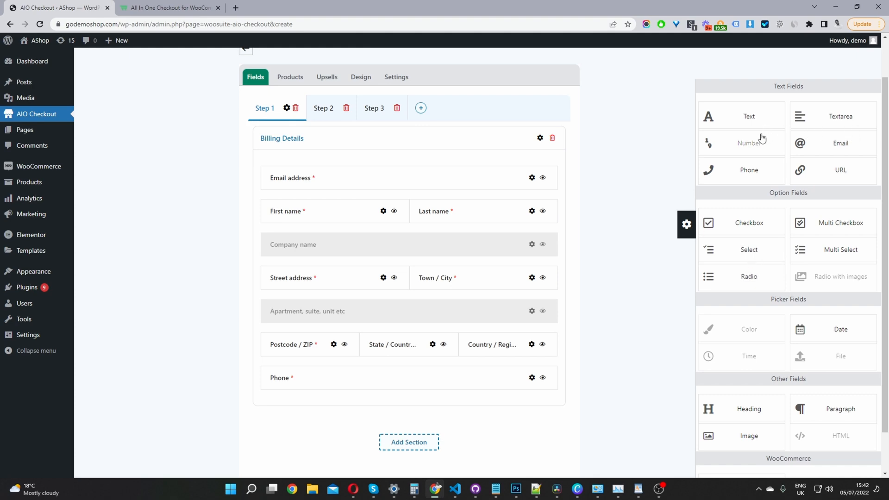
pyautogui.moveTo(788, 260)
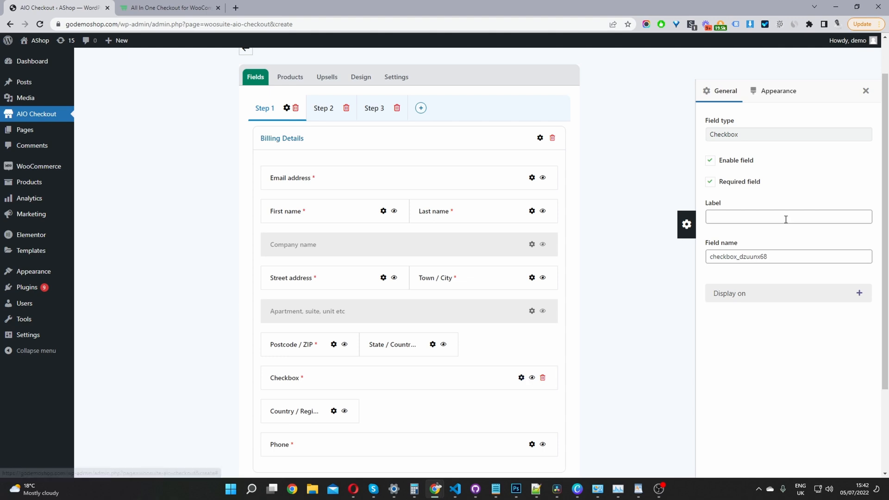
pyautogui.moveTo(788, 211)
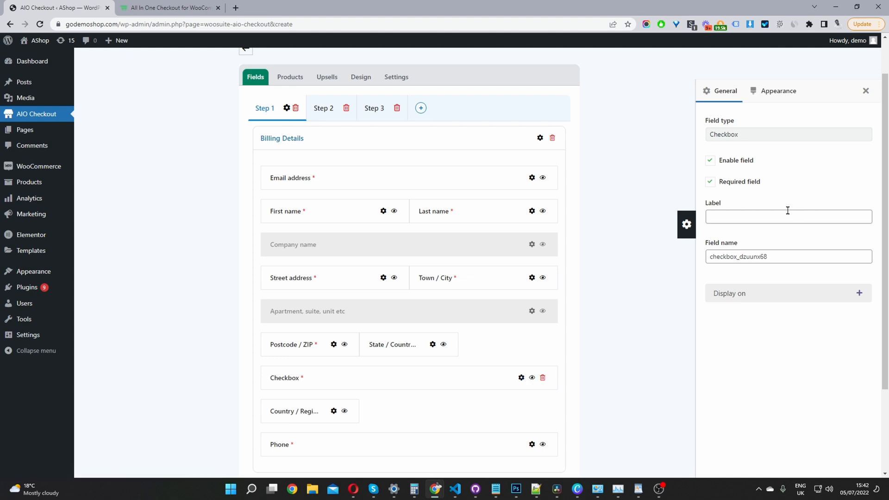
pyautogui.write('By clicking this box you agree to our terms of service')
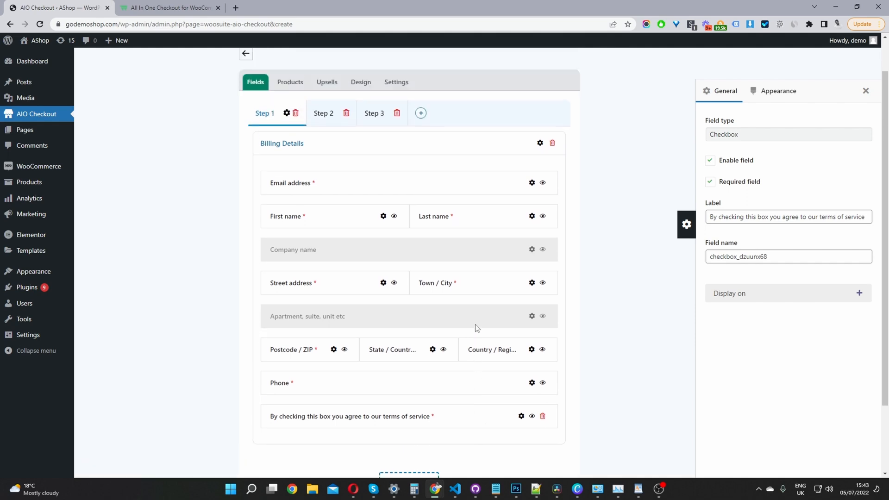
pyautogui.scroll(-3)
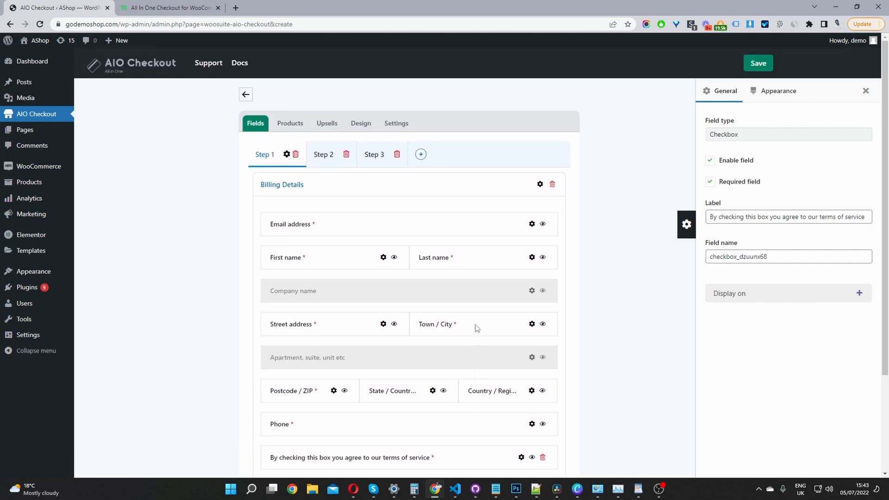
pyautogui.moveTo(406, 279)
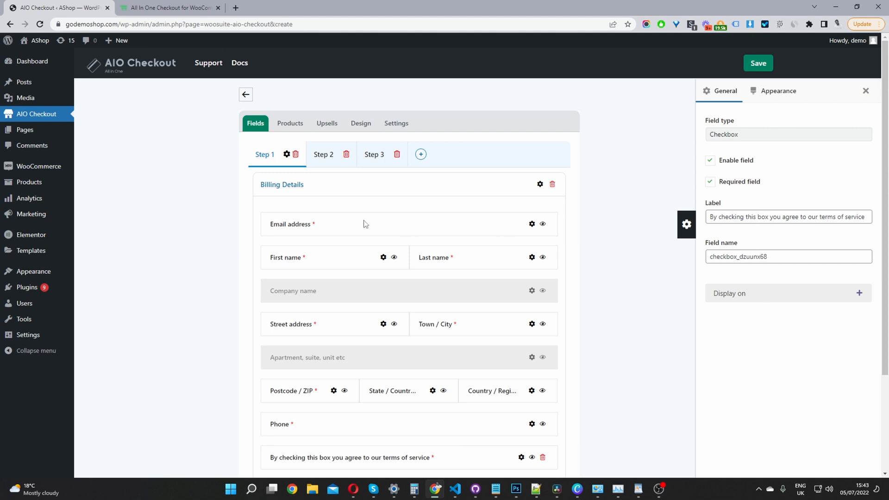
# Place the Phone field directly below Email address in Billing Details.
pyautogui.click(531, 224)
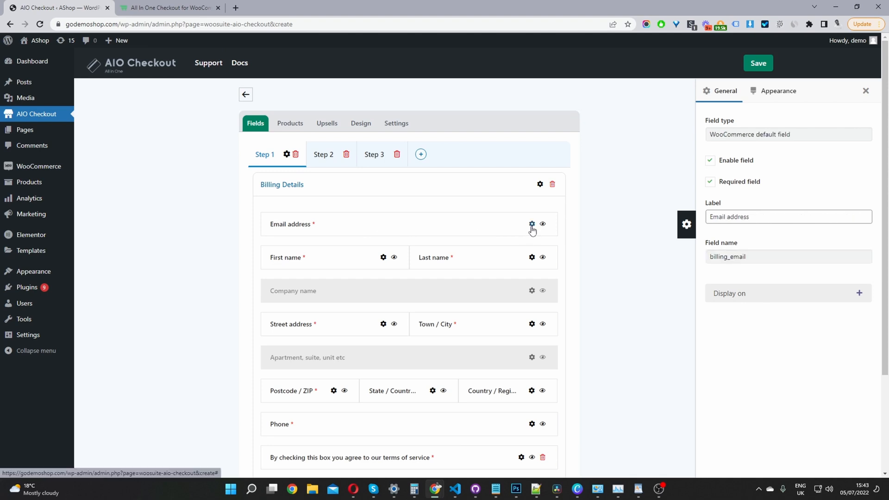
pyautogui.moveTo(471, 230)
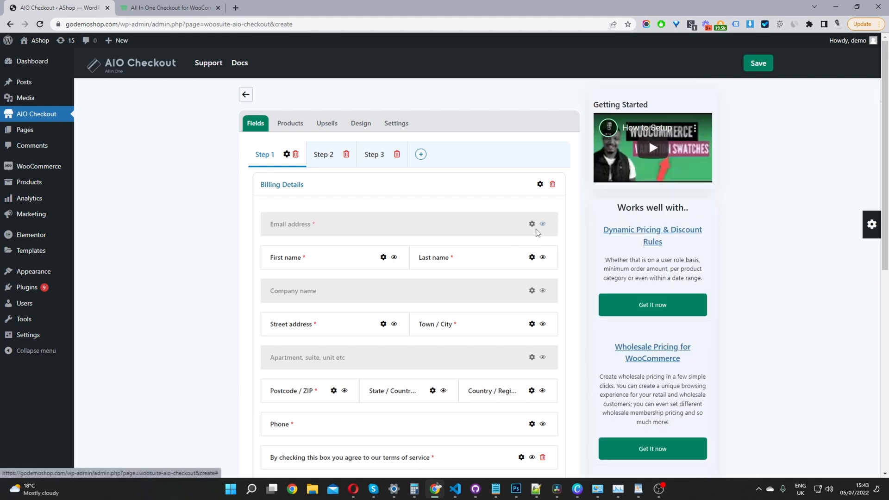
pyautogui.moveTo(551, 238)
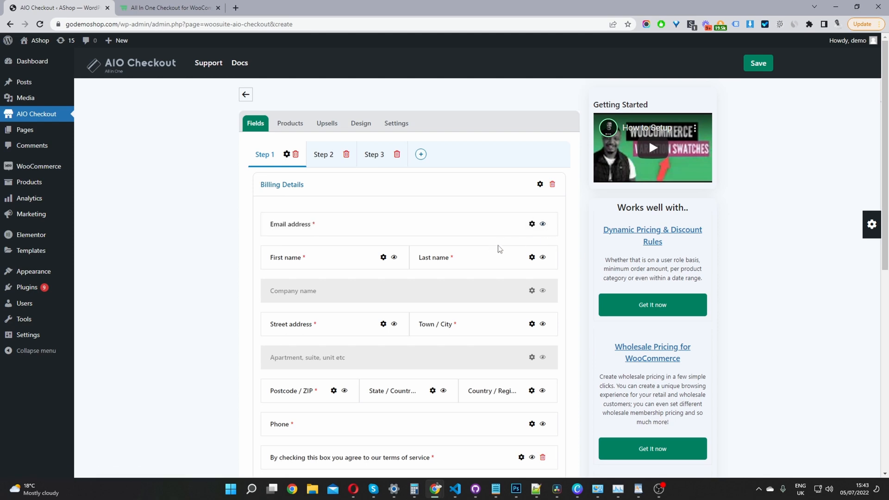
pyautogui.scroll(-3)
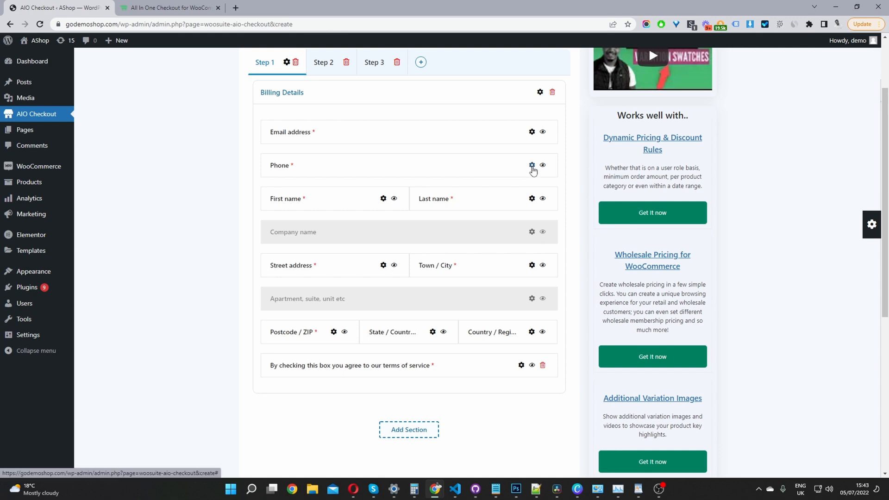
# Try a one-third width size for the Phone field under Appearance, then leave its settings.
pyautogui.click(532, 165)
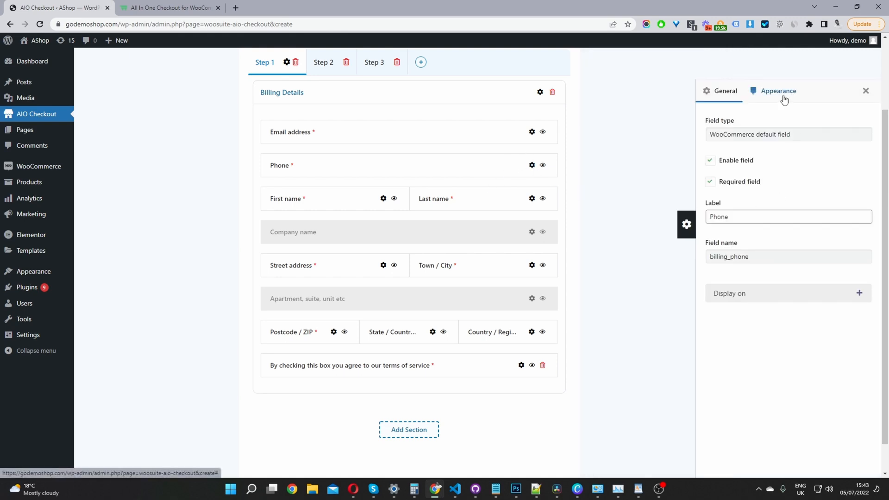
pyautogui.click(777, 91)
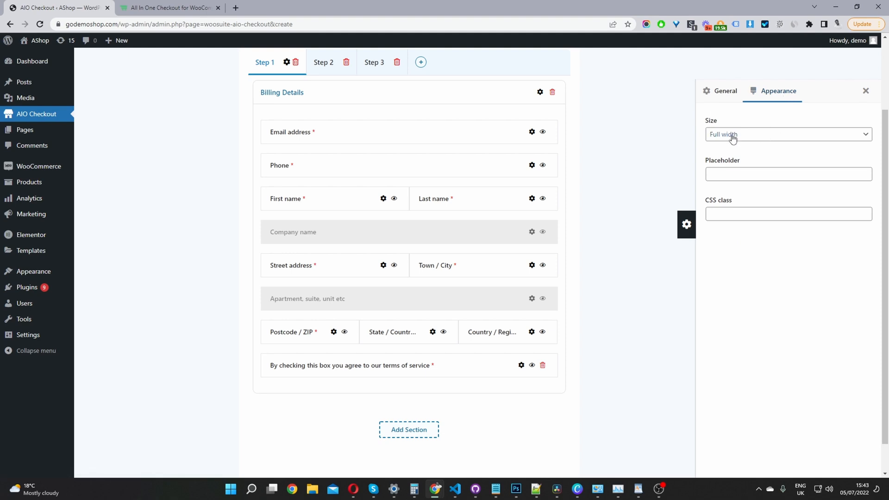
pyautogui.click(788, 134)
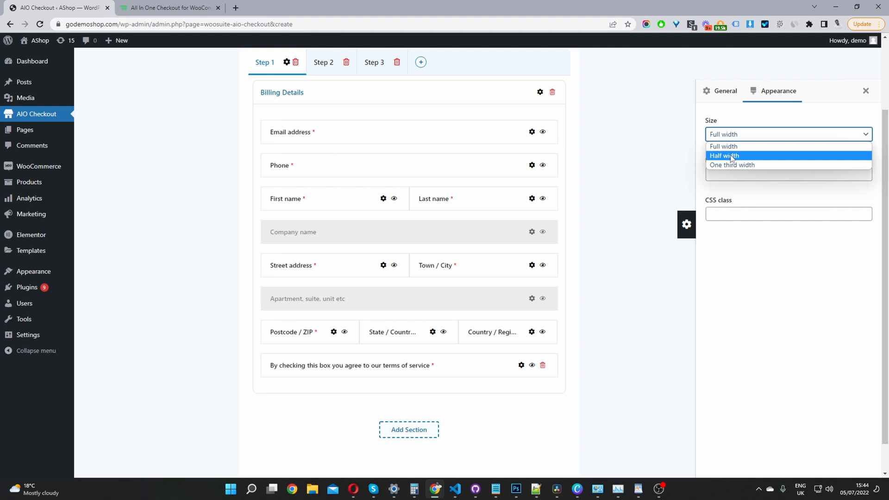
pyautogui.click(732, 165)
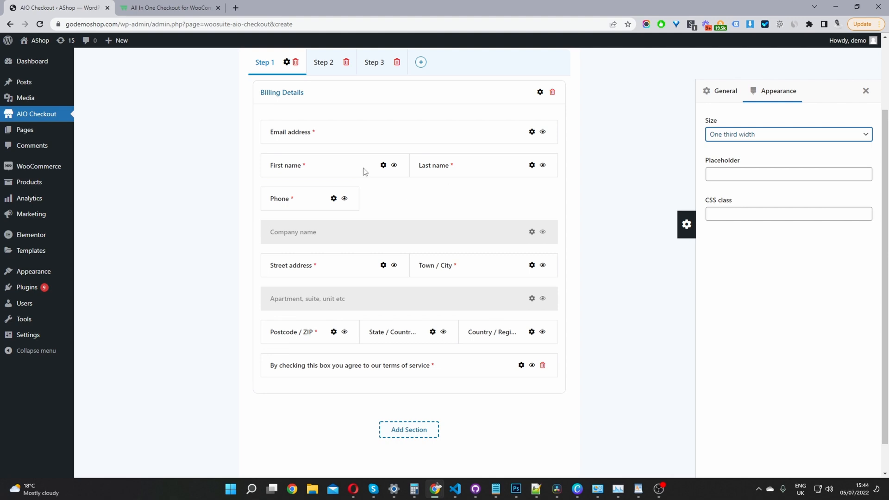
pyautogui.moveTo(333, 216)
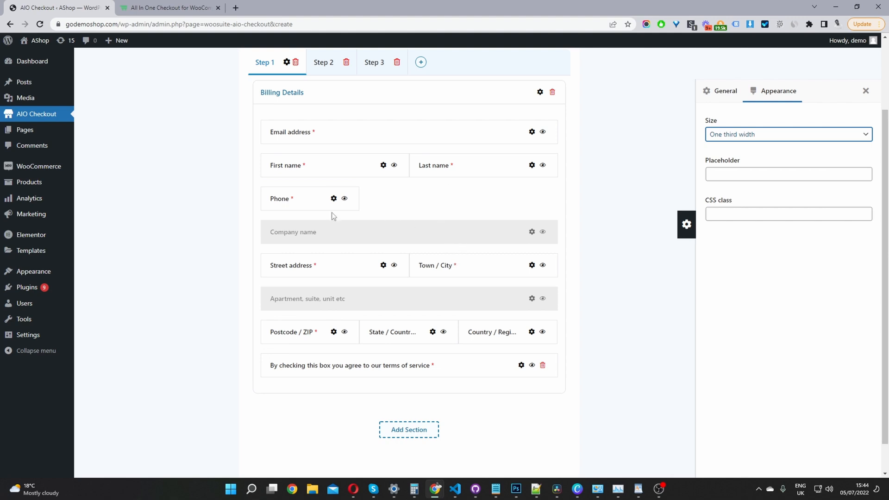
pyautogui.moveTo(339, 229)
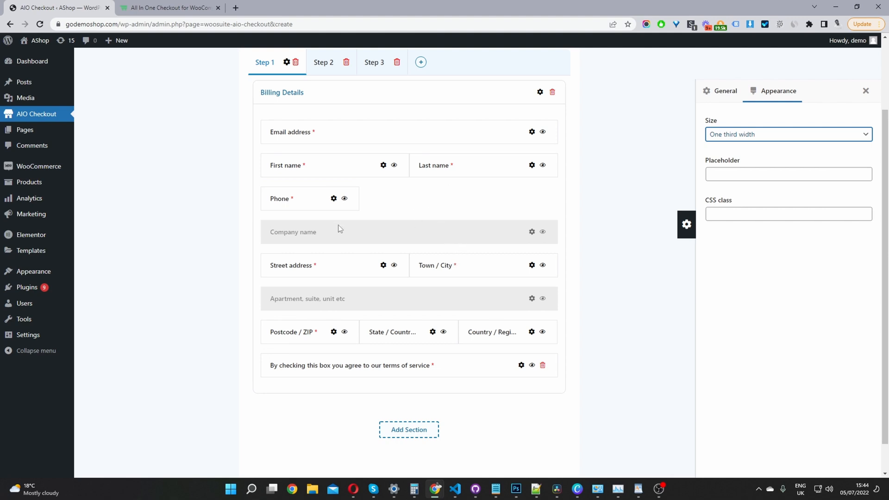
pyautogui.moveTo(381, 208)
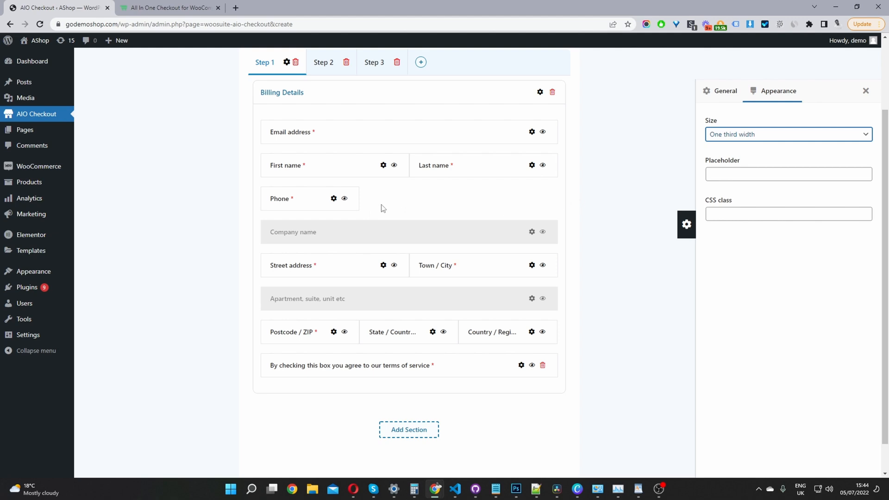
pyautogui.click(787, 135)
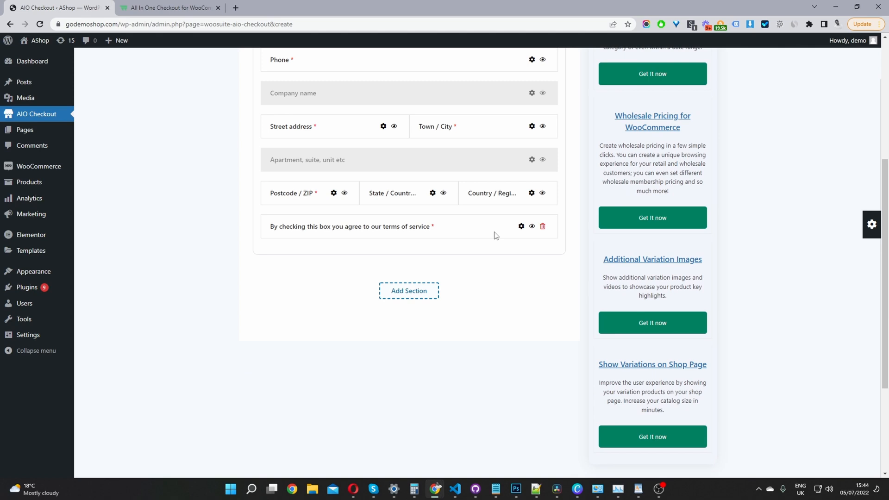
# Show the terms checkbox's Display on settings: Thank You Page, My Account address and order enabled.
pyautogui.click(520, 226)
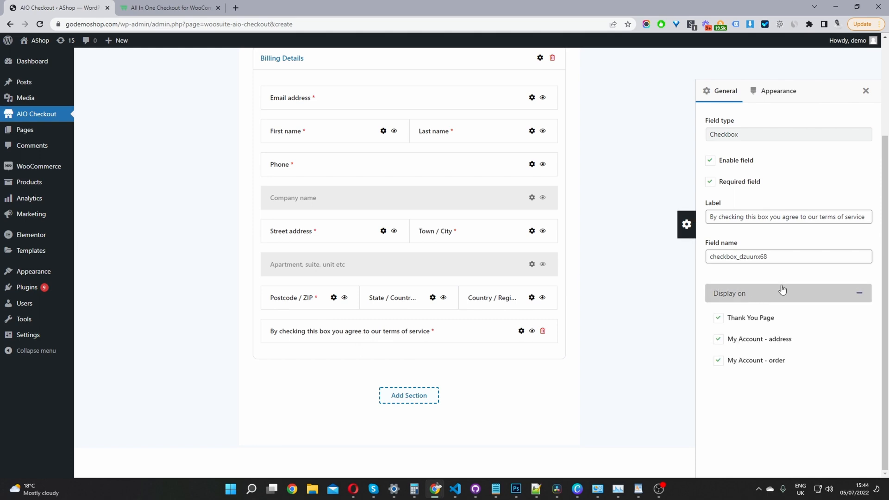
pyautogui.moveTo(750, 321)
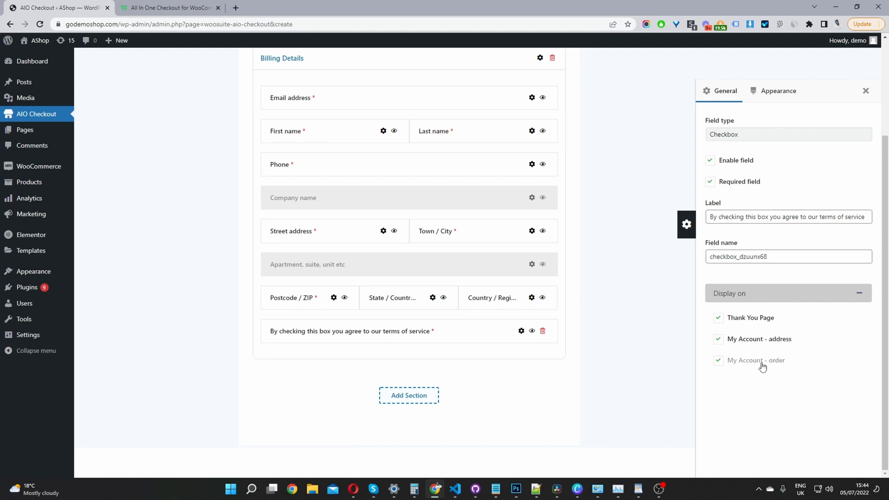
pyautogui.moveTo(760, 362)
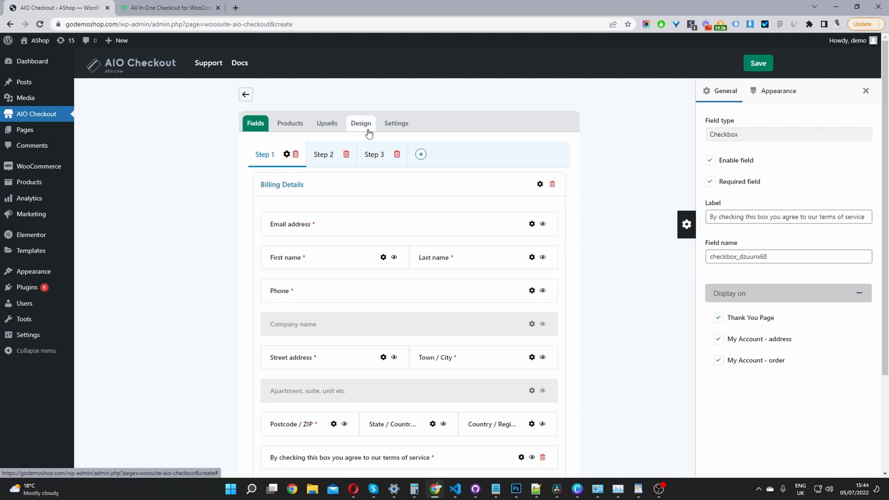
# Set the Design column layout to Two columns and save the checkout.
pyautogui.click(360, 123)
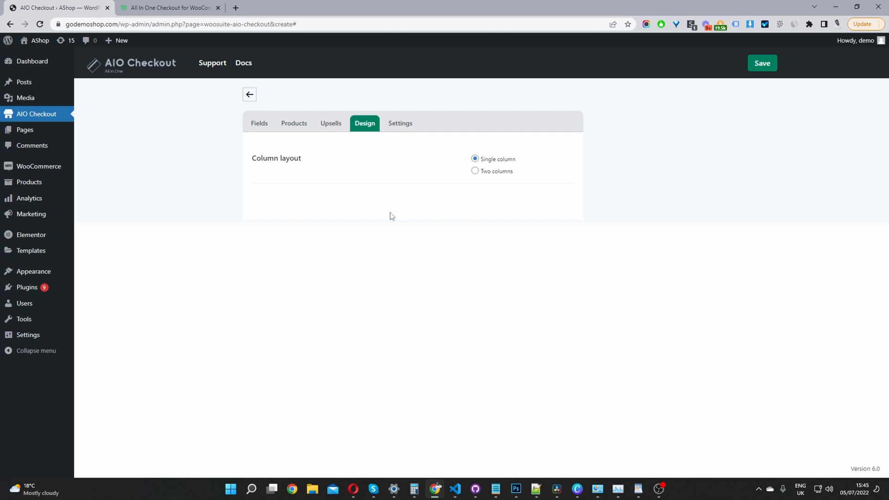
pyautogui.moveTo(469, 173)
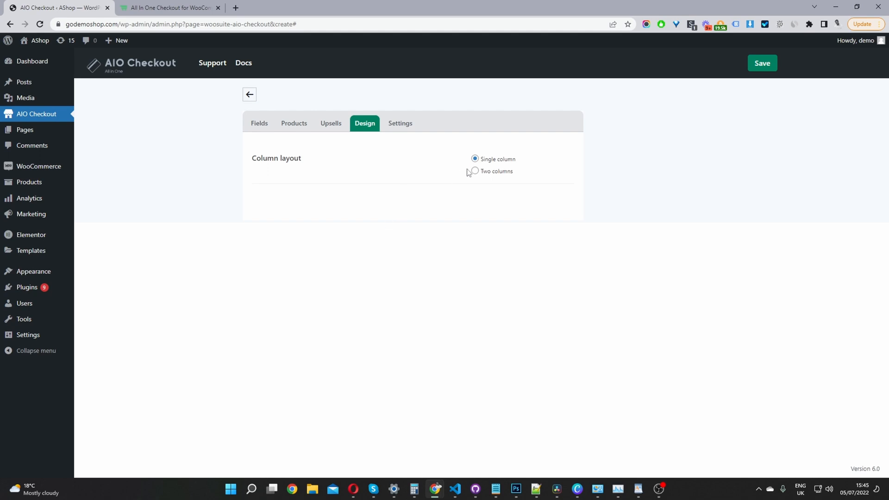
pyautogui.click(474, 172)
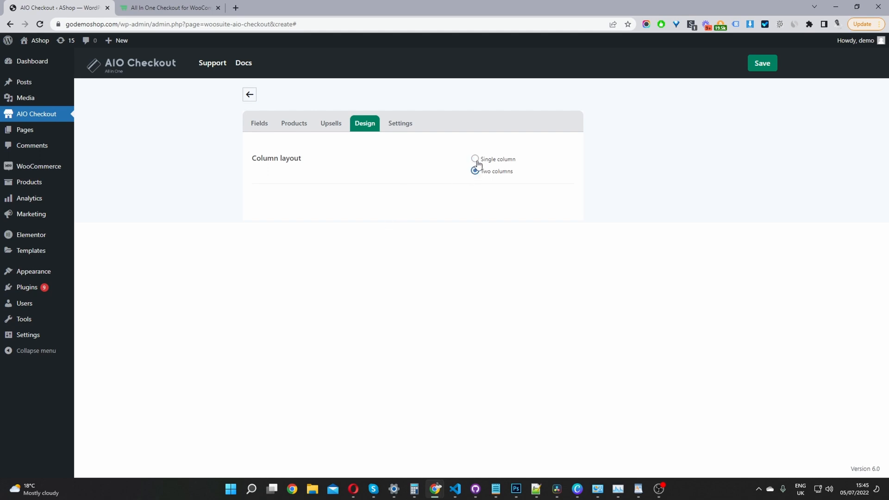
pyautogui.click(475, 171)
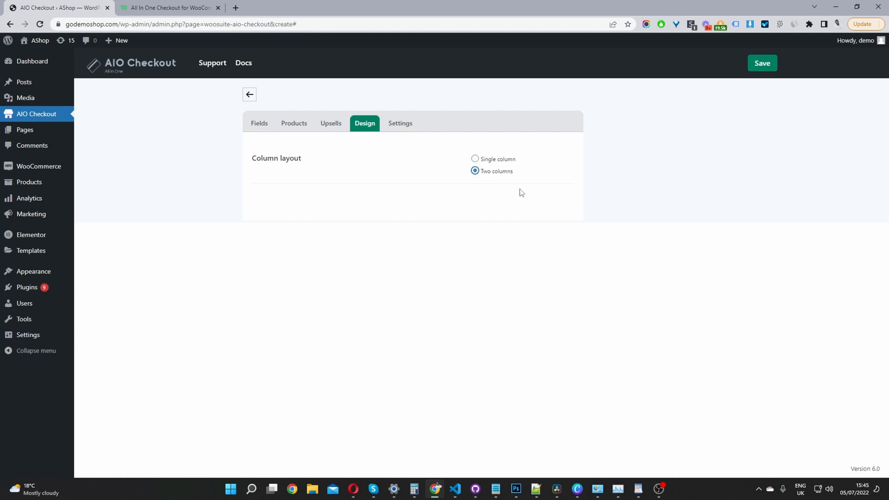
pyautogui.click(255, 124)
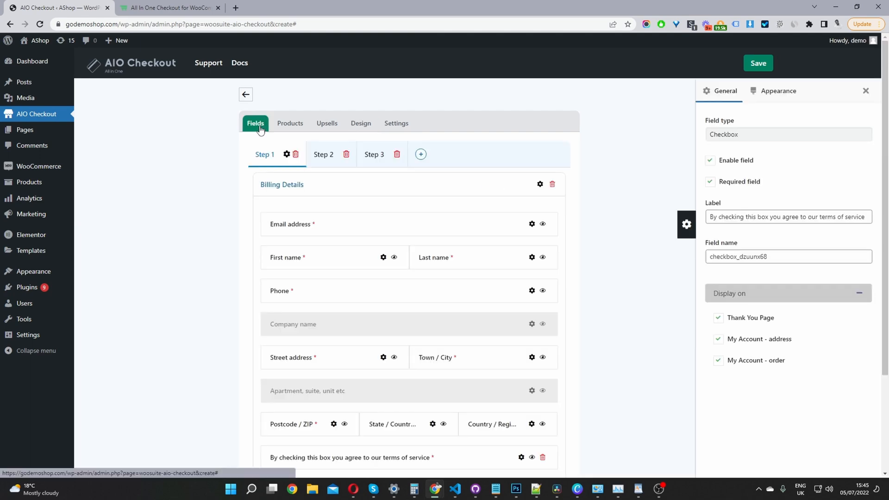
pyautogui.moveTo(745, 77)
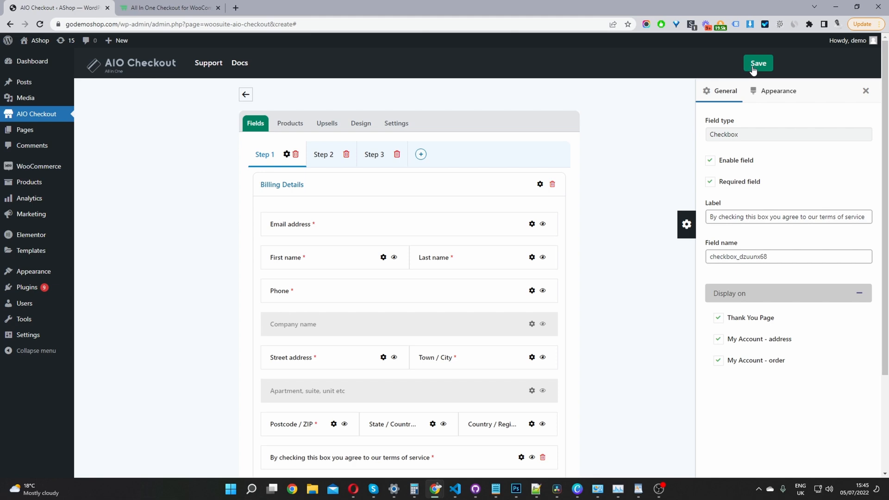
pyautogui.click(759, 63)
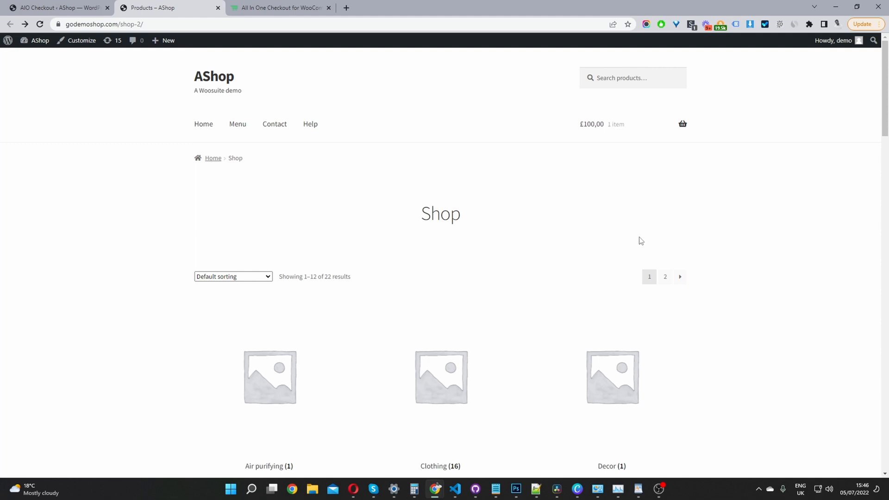
pyautogui.moveTo(682, 124)
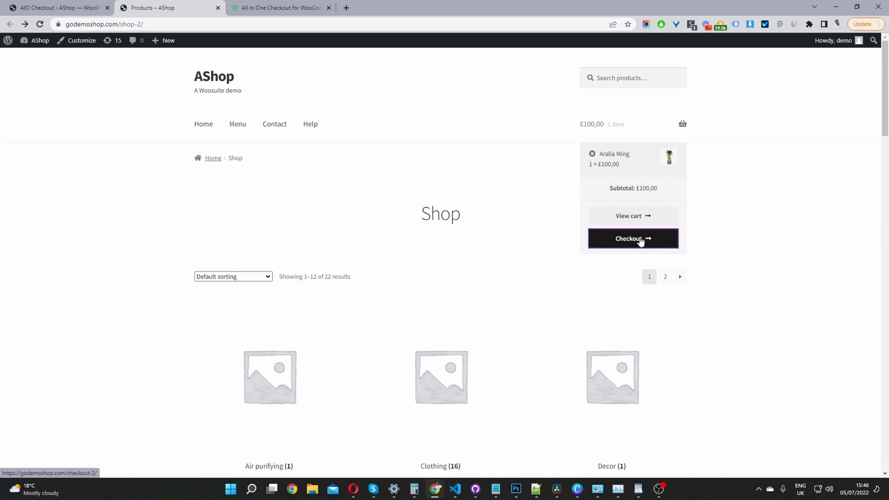
# On the storefront checkout, accept the terms of service and advance to the shipping step.
pyautogui.click(633, 238)
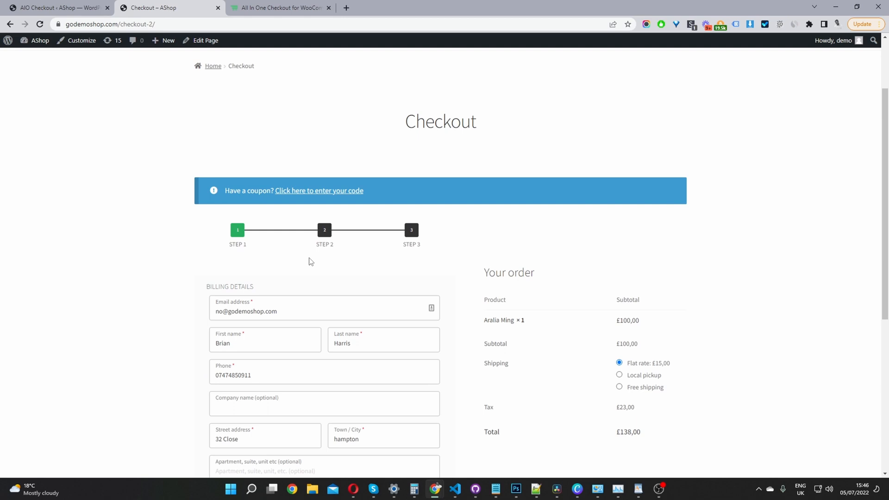
pyautogui.scroll(-3)
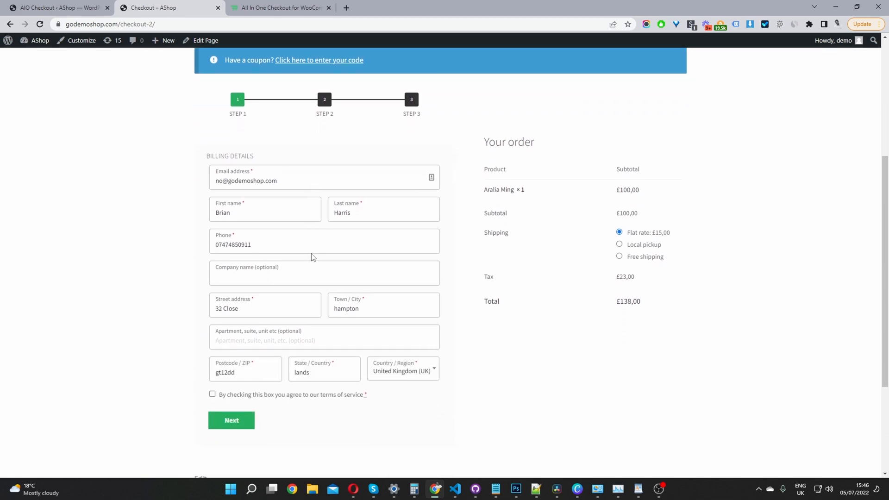
pyautogui.scroll(-3)
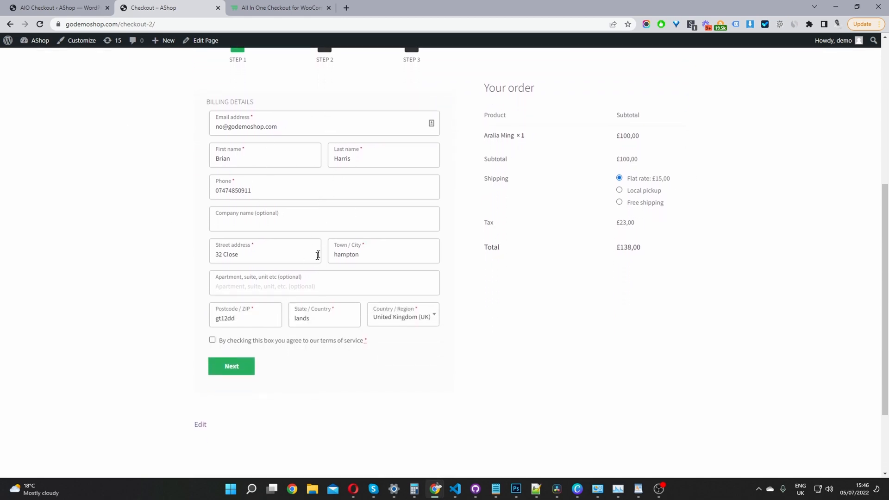
pyautogui.click(213, 340)
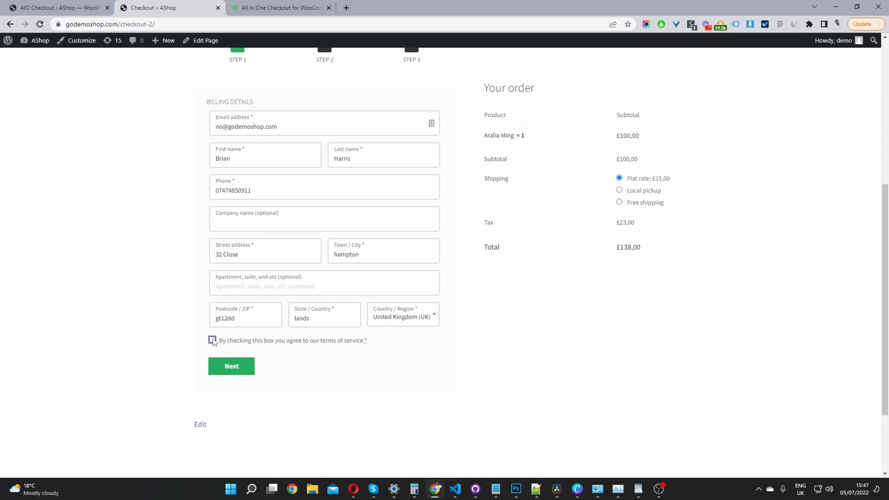
pyautogui.click(231, 366)
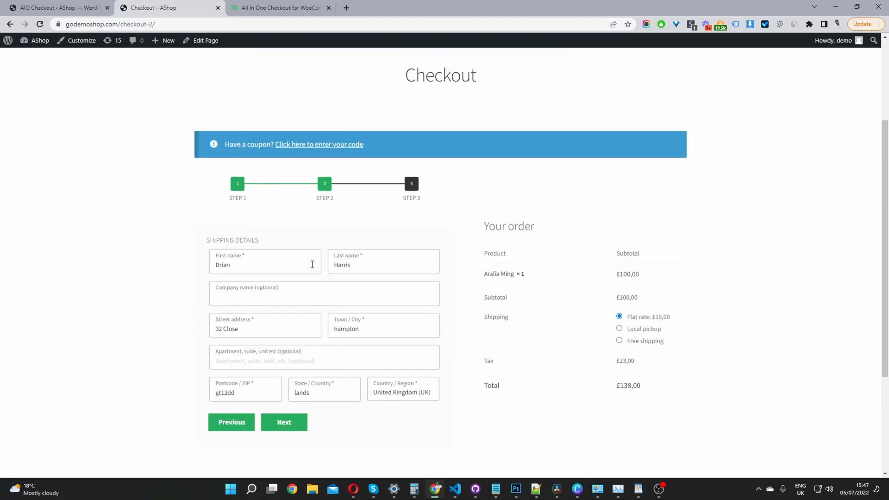
pyautogui.moveTo(351, 245)
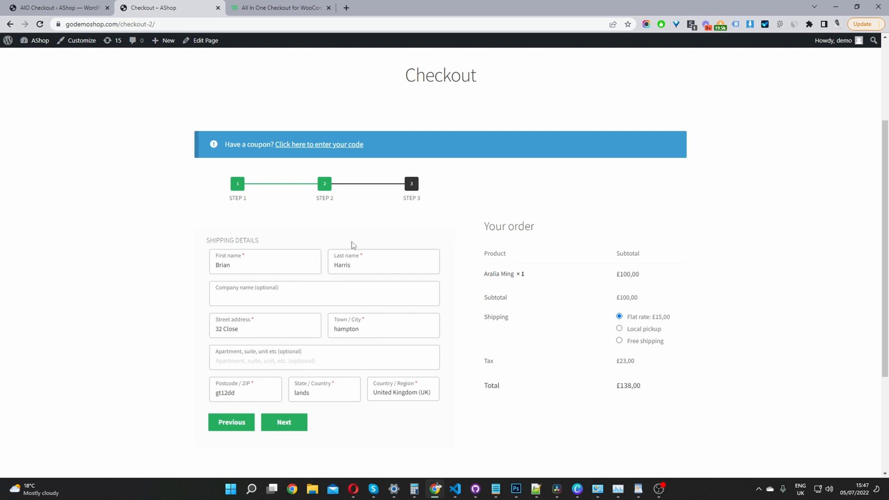
# Advance to the payment step, then go back toward the billing step.
pyautogui.click(283, 423)
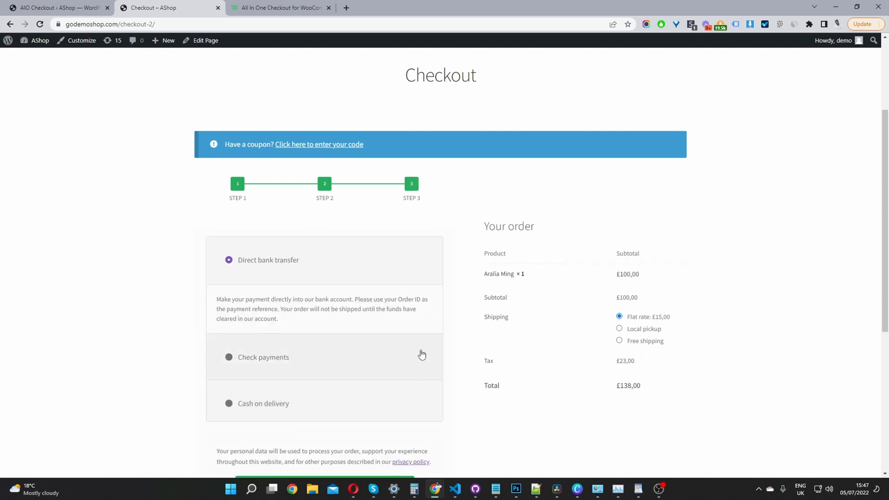
pyautogui.scroll(-3)
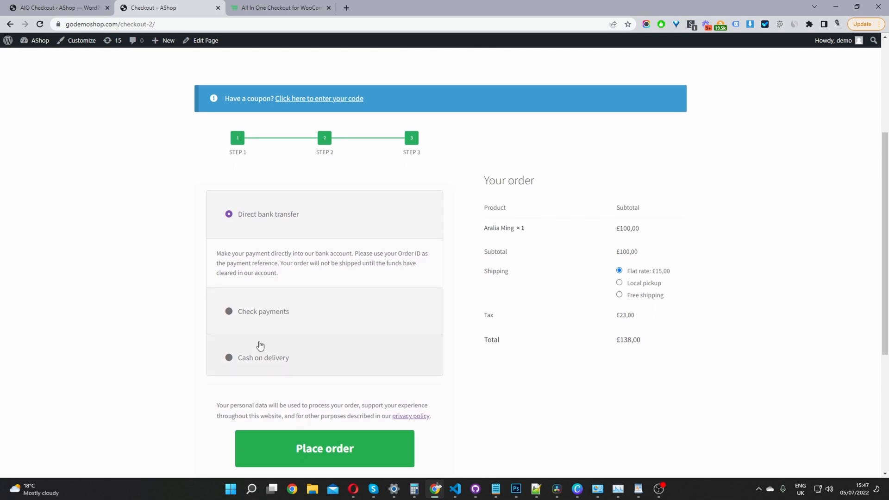
pyautogui.scroll(-3)
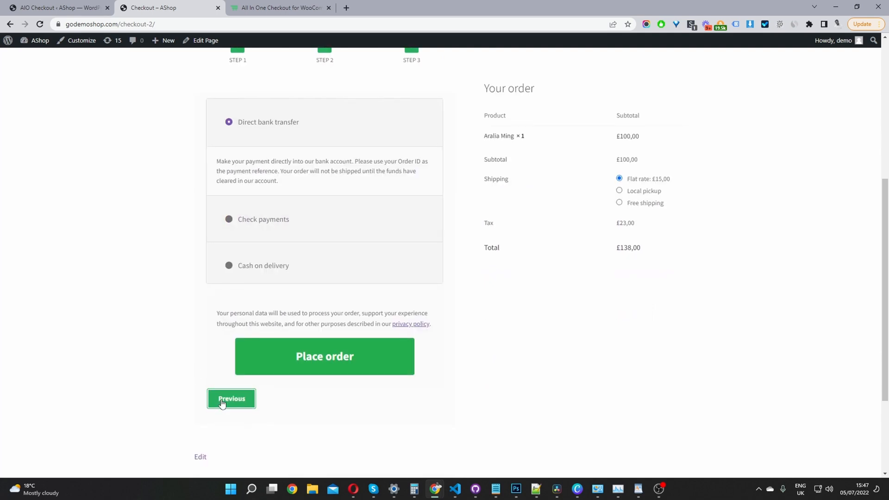
pyautogui.click(231, 398)
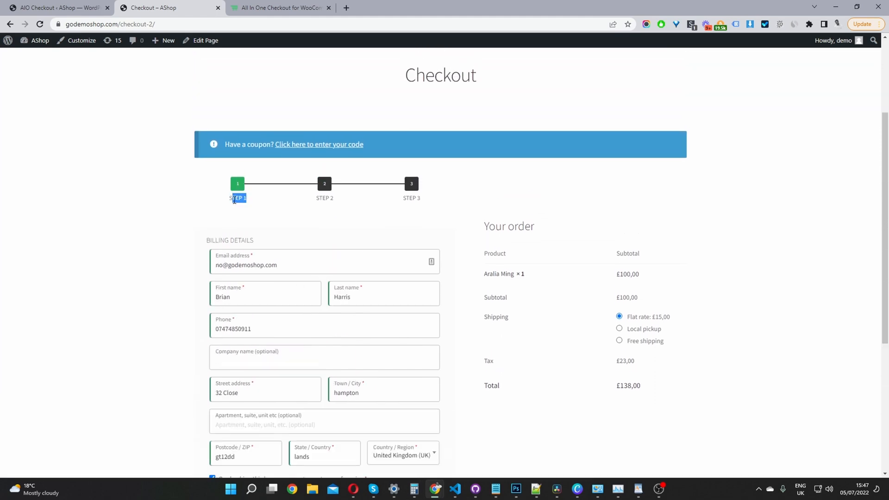
pyautogui.moveTo(264, 223)
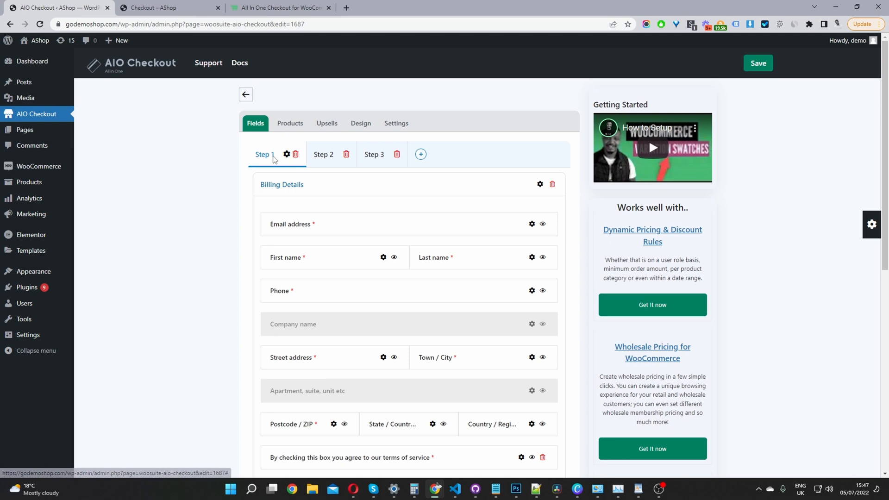
# Rename the first step Billing and the second step Shipping.
pyautogui.click(286, 155)
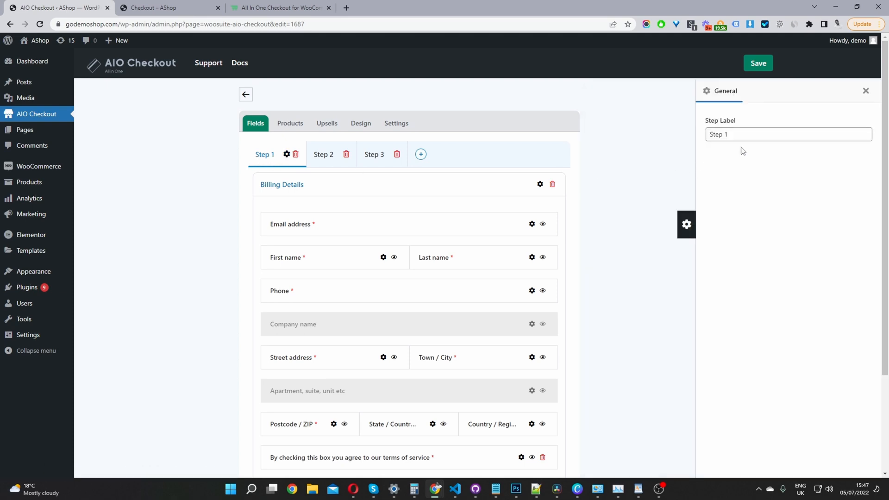
pyautogui.click(788, 134)
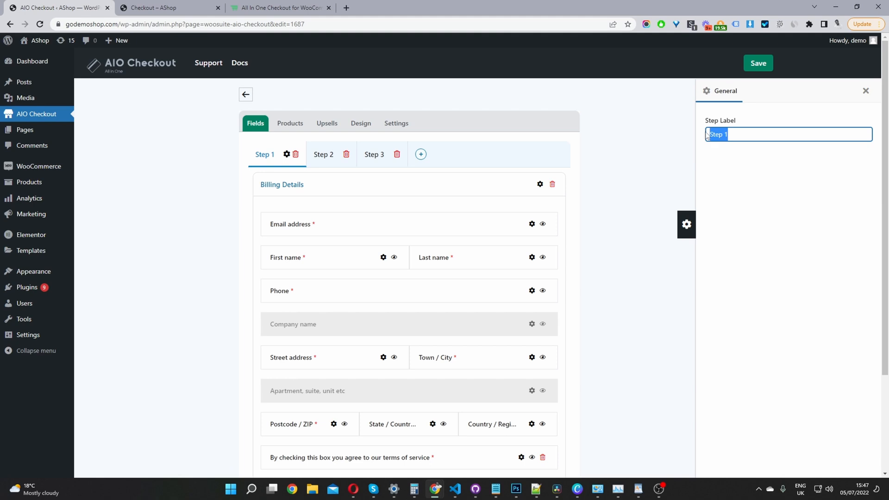
pyautogui.write('Billing')
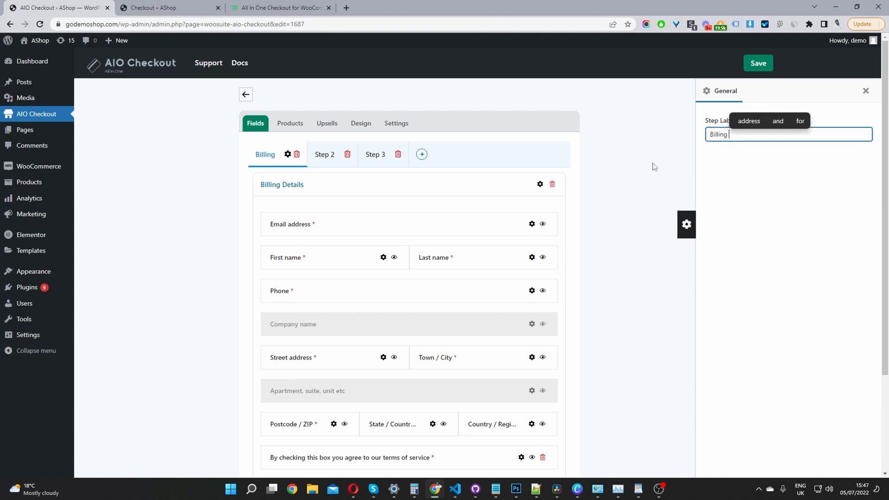
pyautogui.click(316, 155)
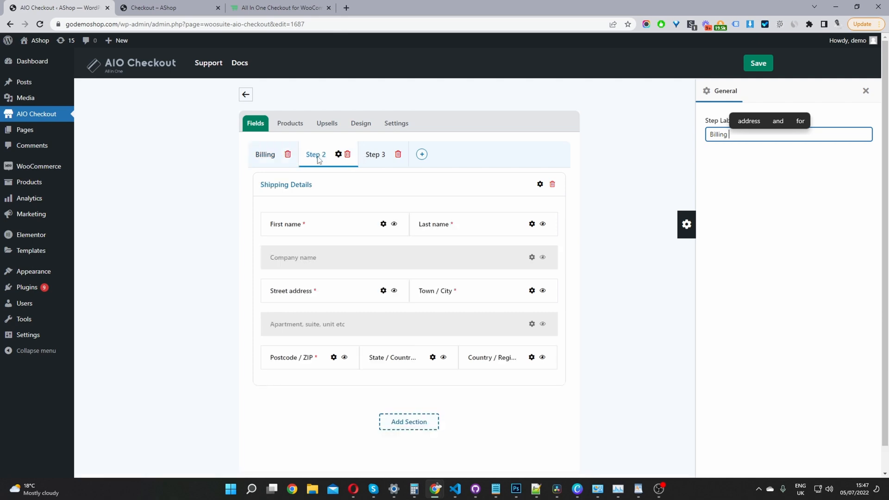
pyautogui.write('Step 2')
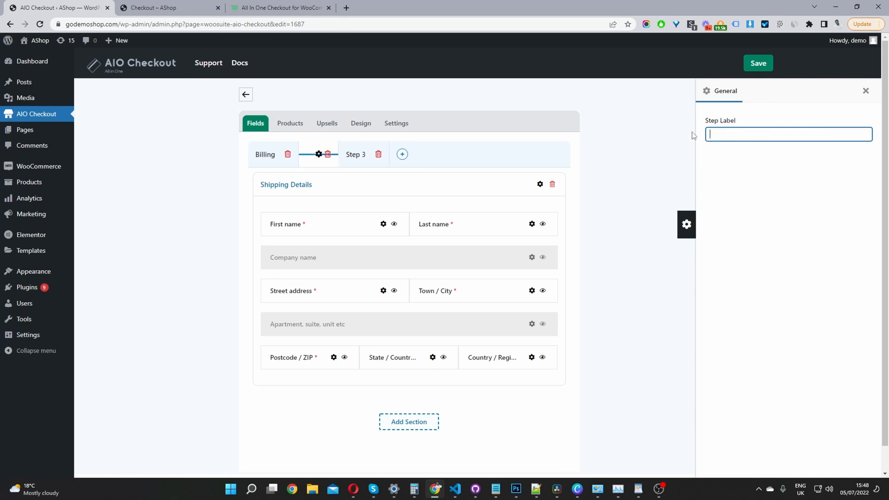
pyautogui.write('Shipping')
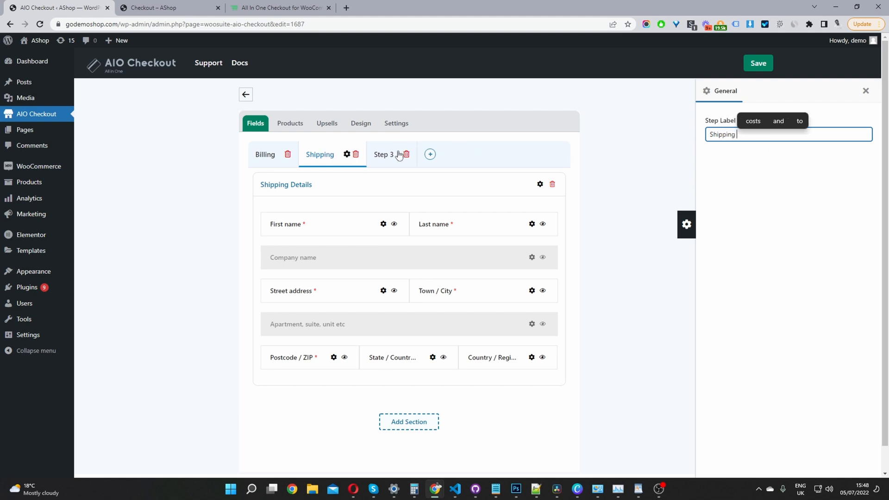
# Rename the third step Payment, leave the label settings and switch to the storefront checkout.
pyautogui.click(379, 155)
pyautogui.write('Payment')
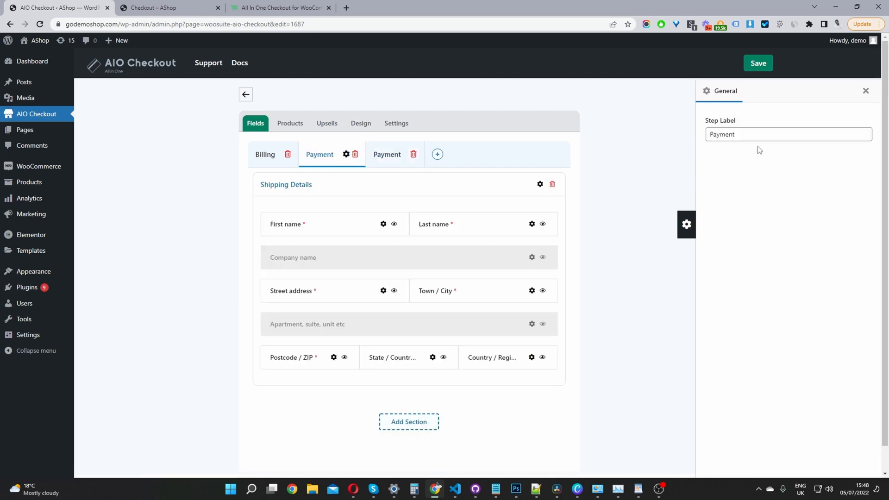
pyautogui.click(788, 134)
pyautogui.write('Shipping')
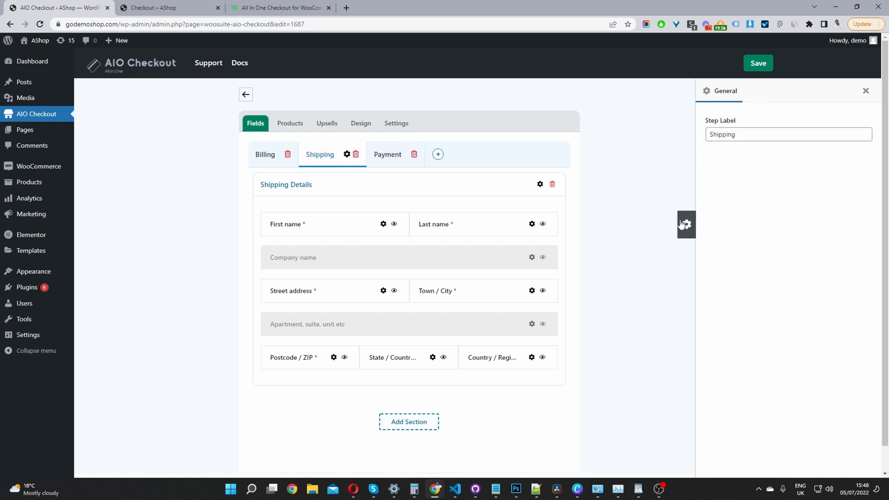
pyautogui.click(265, 154)
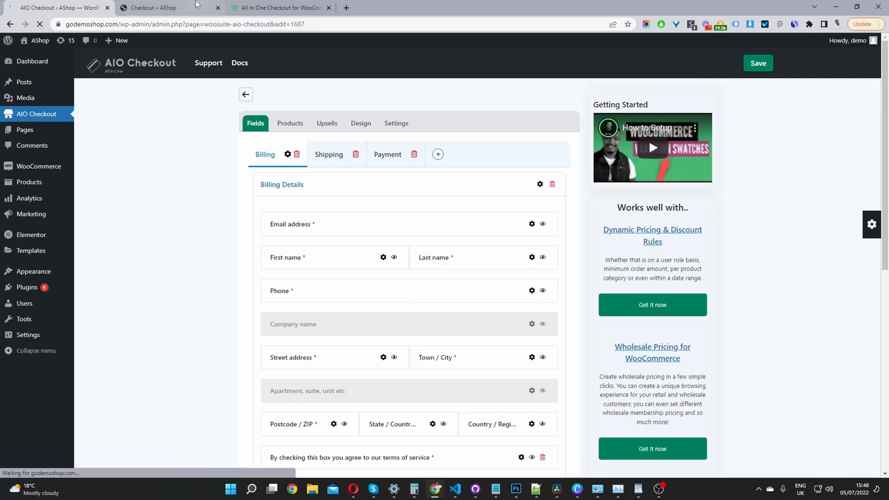
pyautogui.click(152, 7)
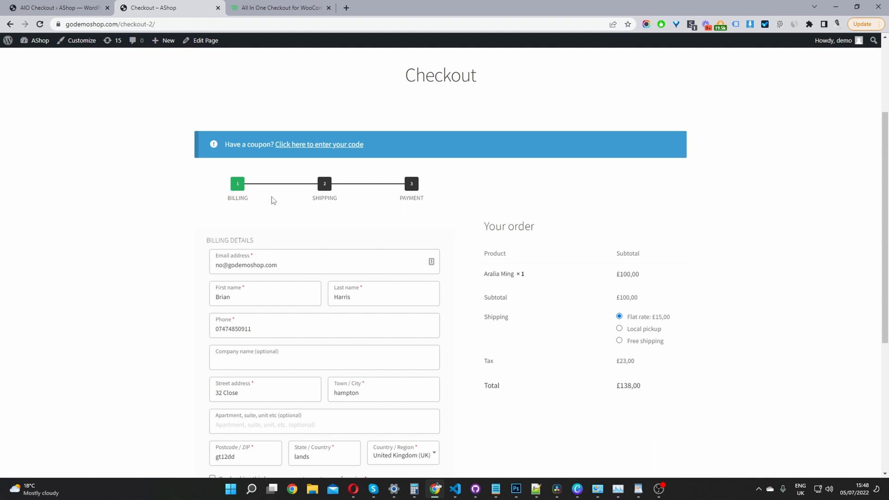
pyautogui.moveTo(419, 195)
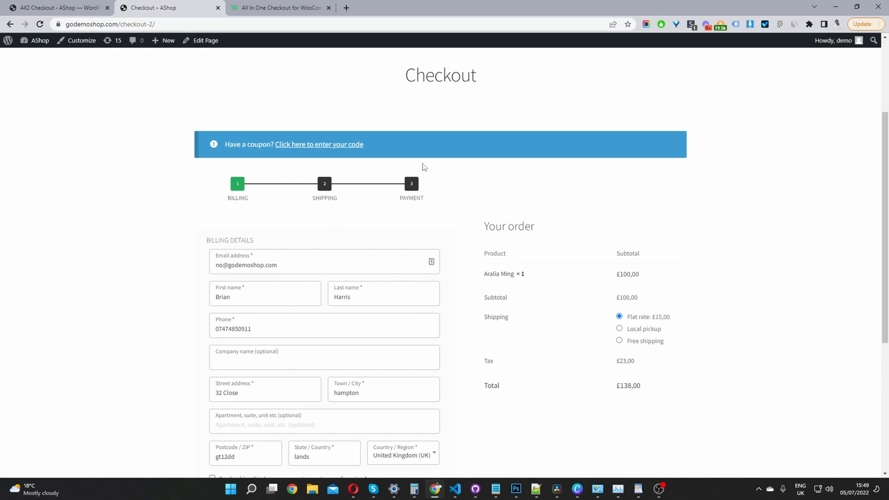
pyautogui.moveTo(405, 186)
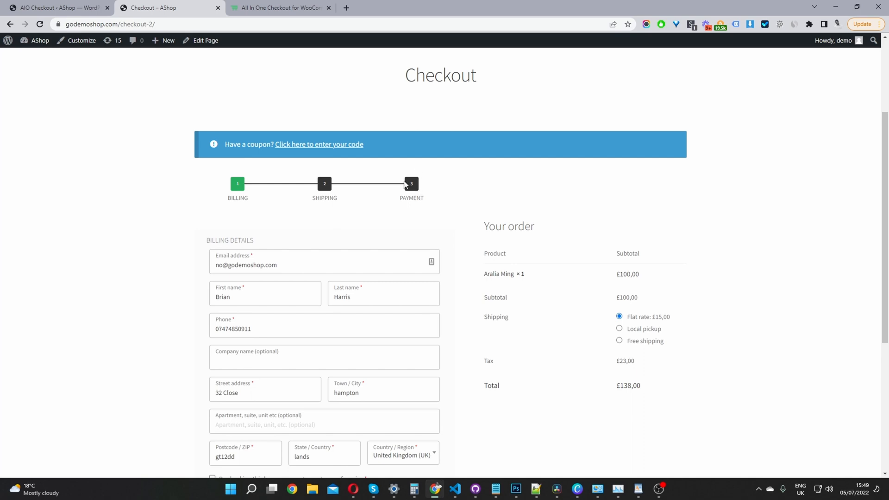
# Review the storefront Billing step under the renamed Billing, Shipping, Payment progress labels.
pyautogui.scroll(-3)
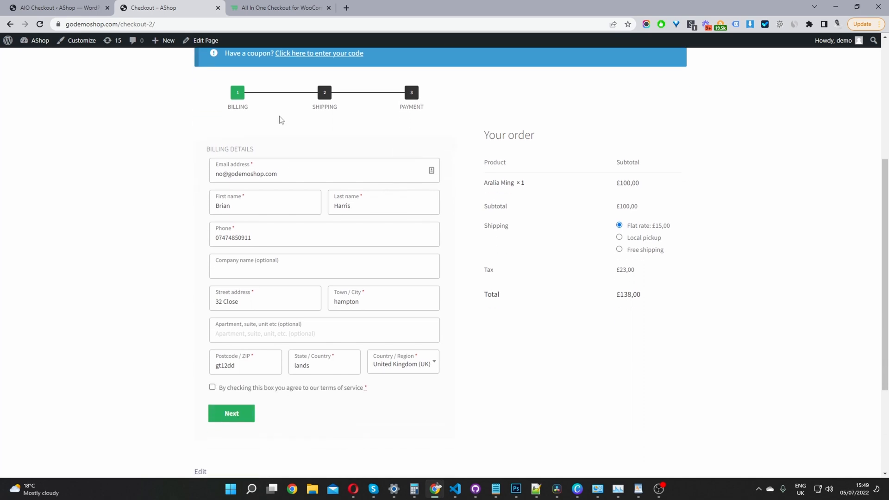
pyautogui.scroll(-3)
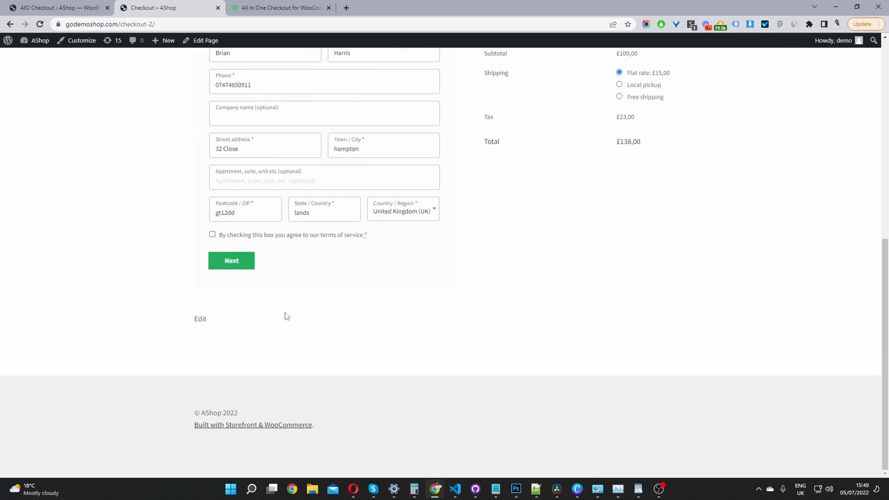
pyautogui.moveTo(246, 449)
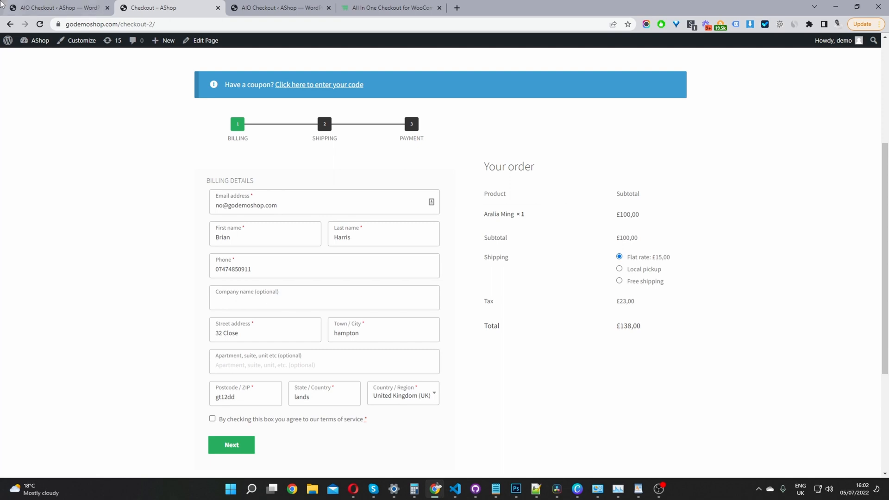
pyautogui.moveTo(54, 7)
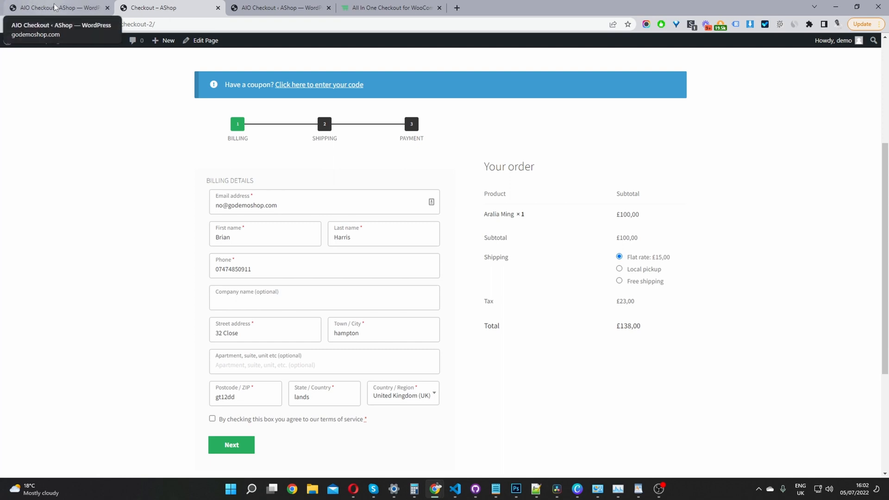
# Back in AIO Checkout's Design options, set the column layout to Single column.
pyautogui.click(57, 8)
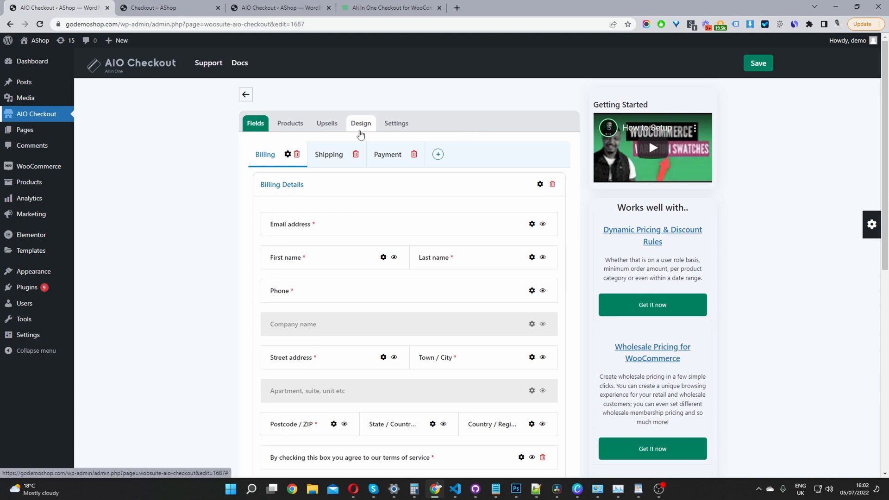
pyautogui.click(361, 123)
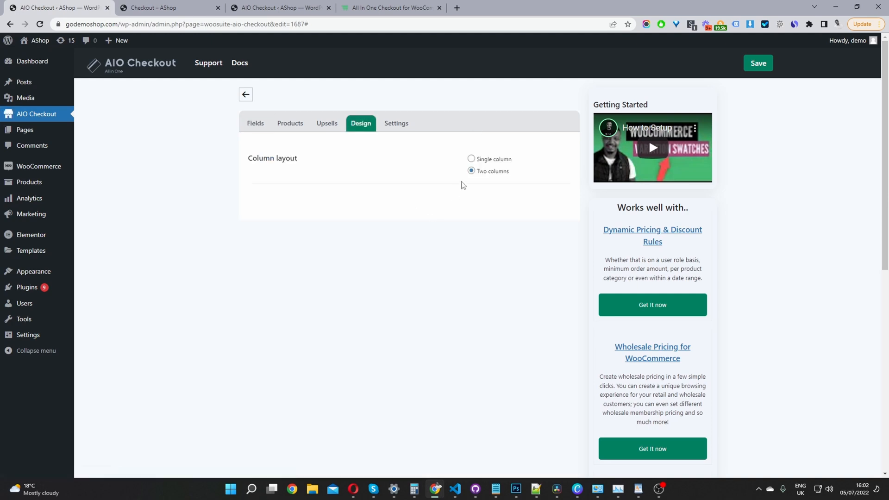
pyautogui.click(472, 159)
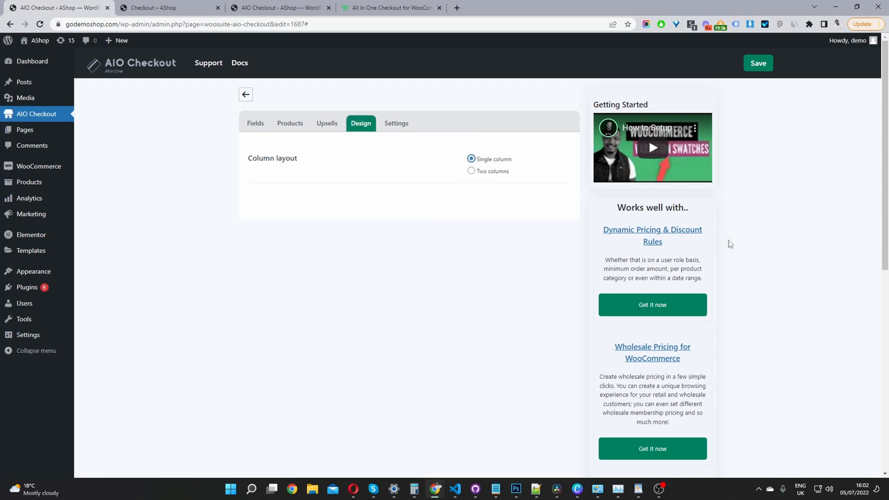